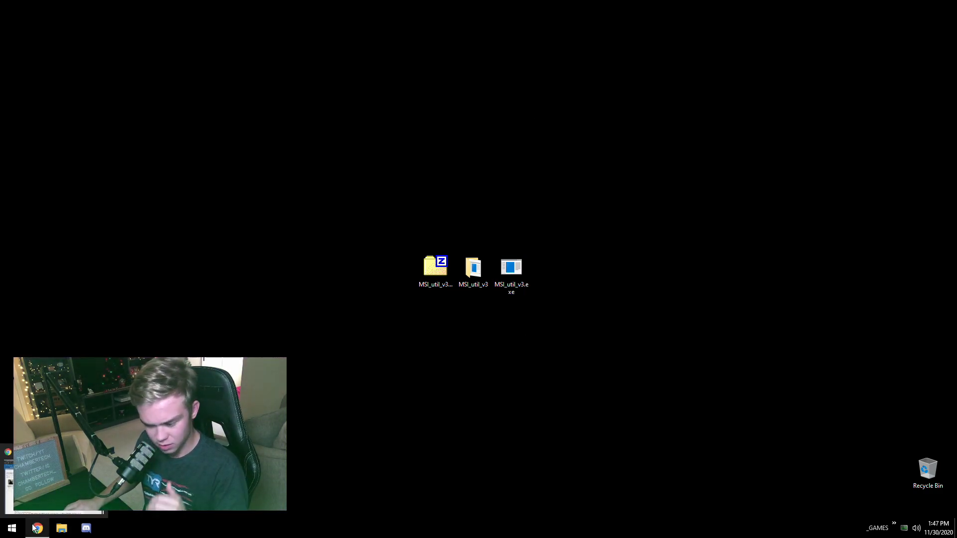
# Bring the Guru3D MSI thread forward and read through its theory section on line-based versus message-signaled interrupts.
pyautogui.click(37, 528)
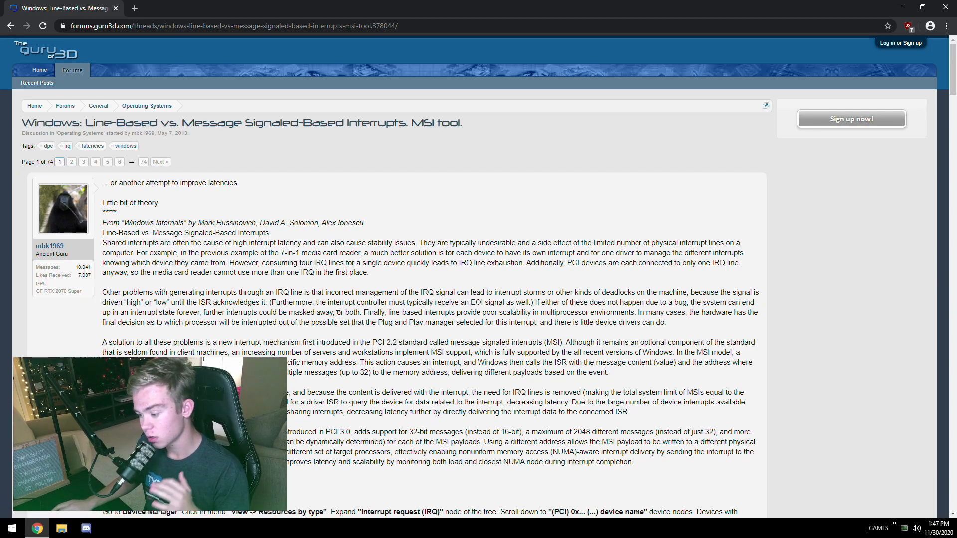
pyautogui.scroll(-3)
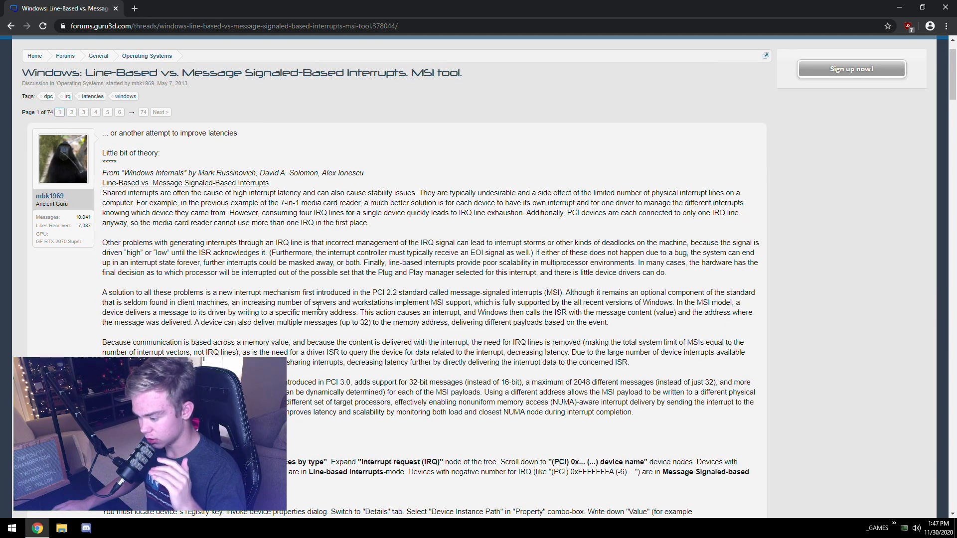
pyautogui.doubleClick(382, 293)
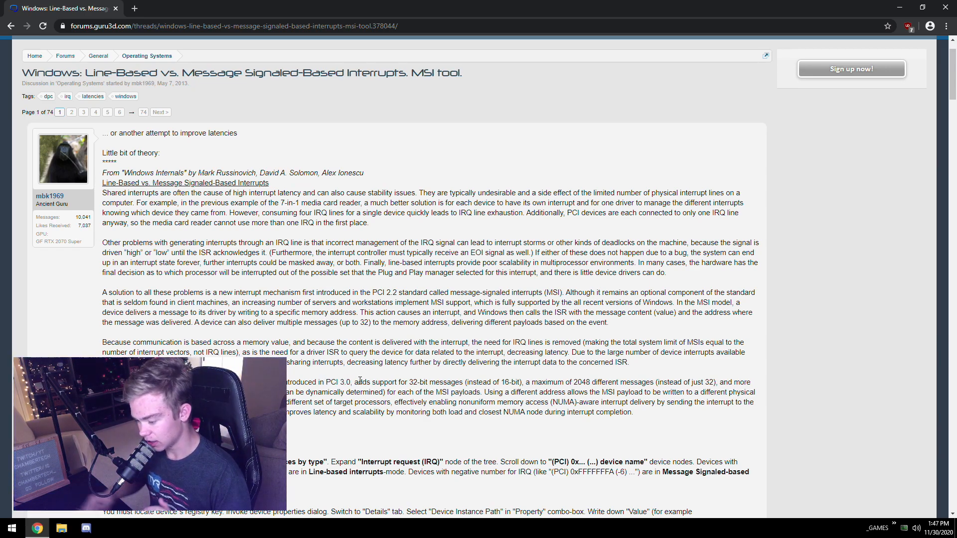
pyautogui.scroll(-3)
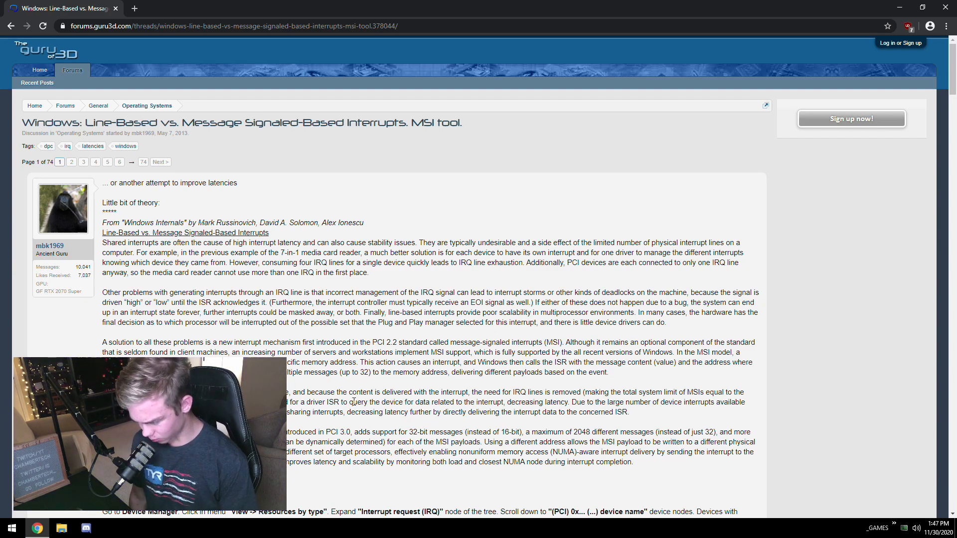
pyautogui.scroll(-3)
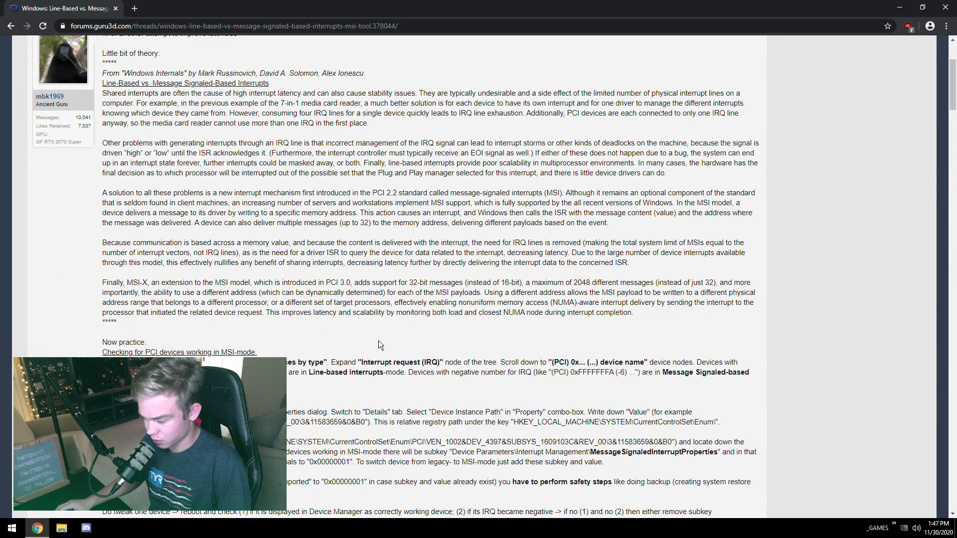
pyautogui.scroll(-3)
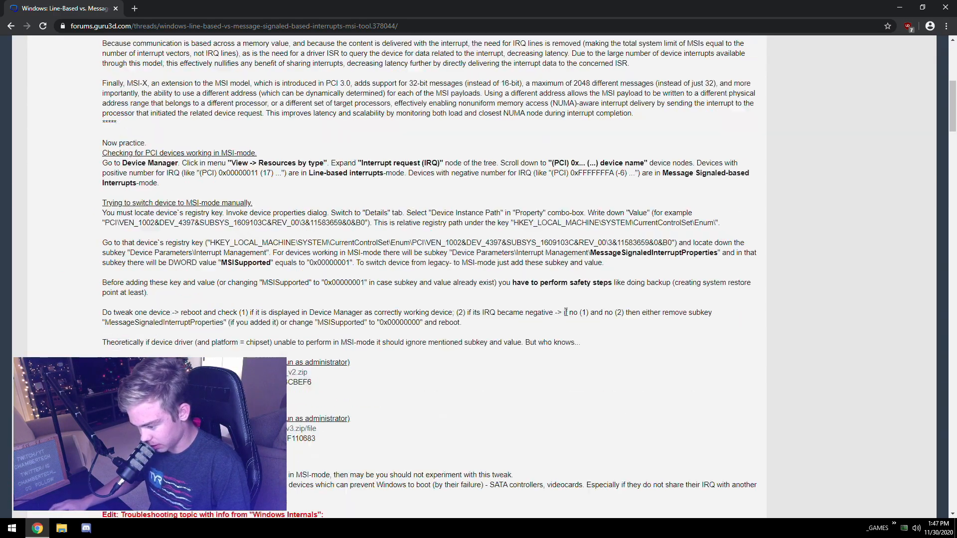
# Read back and forth through the thread's 'Now practice' steps for enabling MSI mode.
pyautogui.scroll(3)
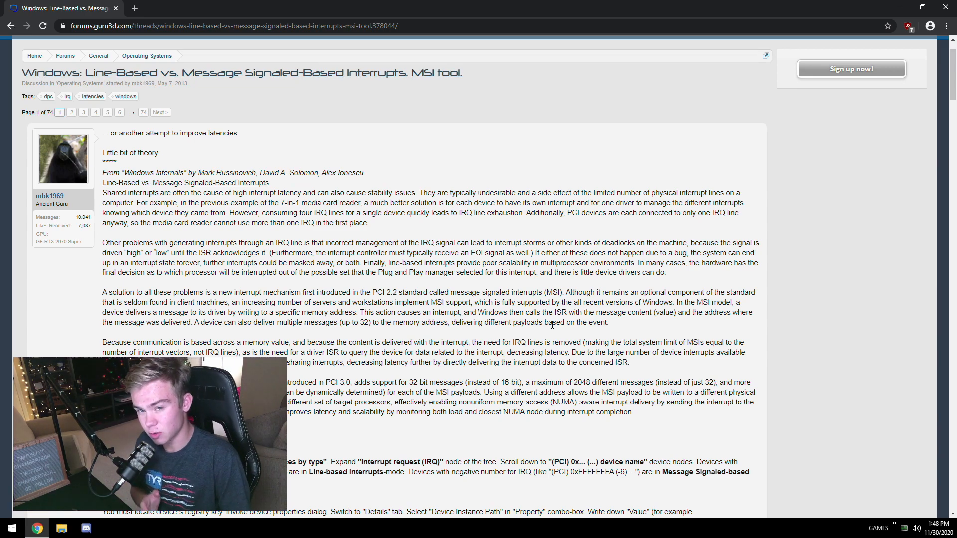
pyautogui.scroll(-3)
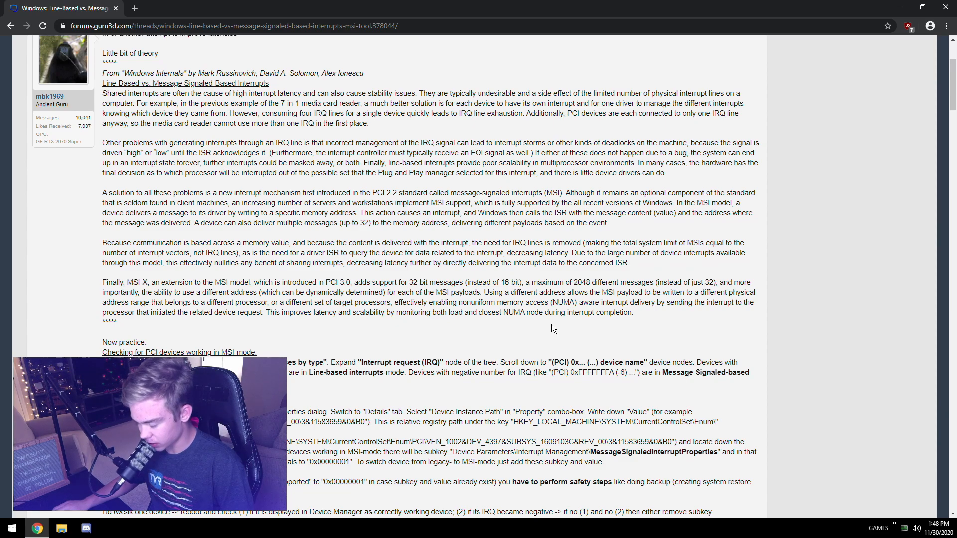
pyautogui.scroll(3)
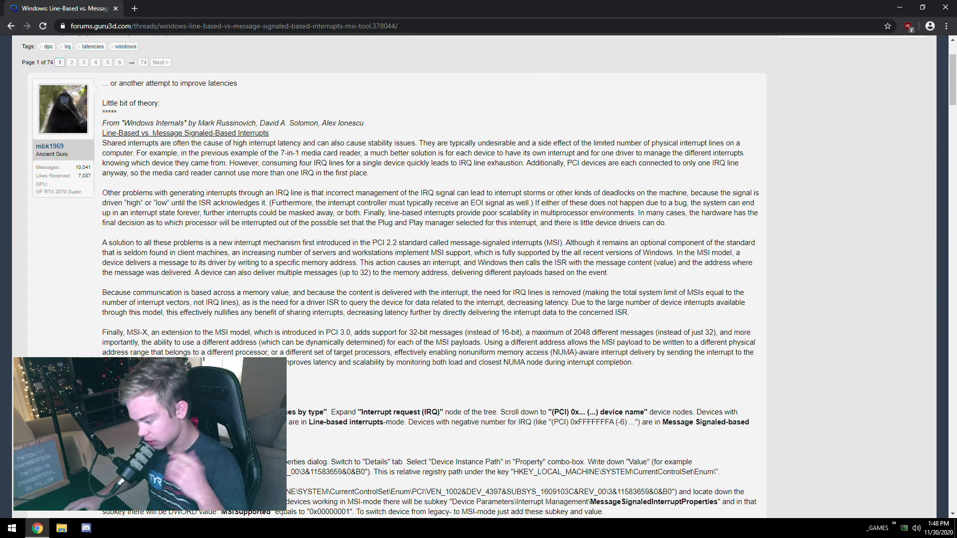
pyautogui.scroll(-3)
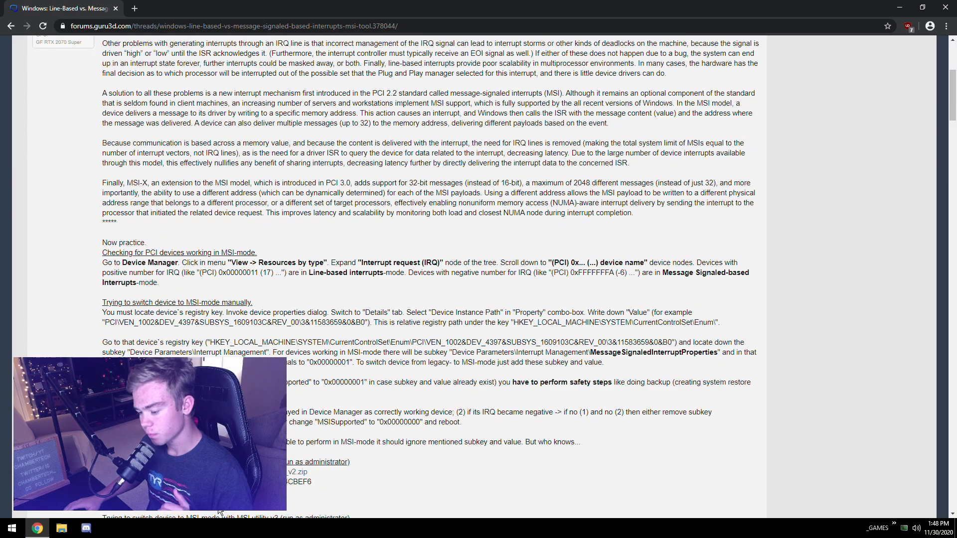
pyautogui.scroll(-3)
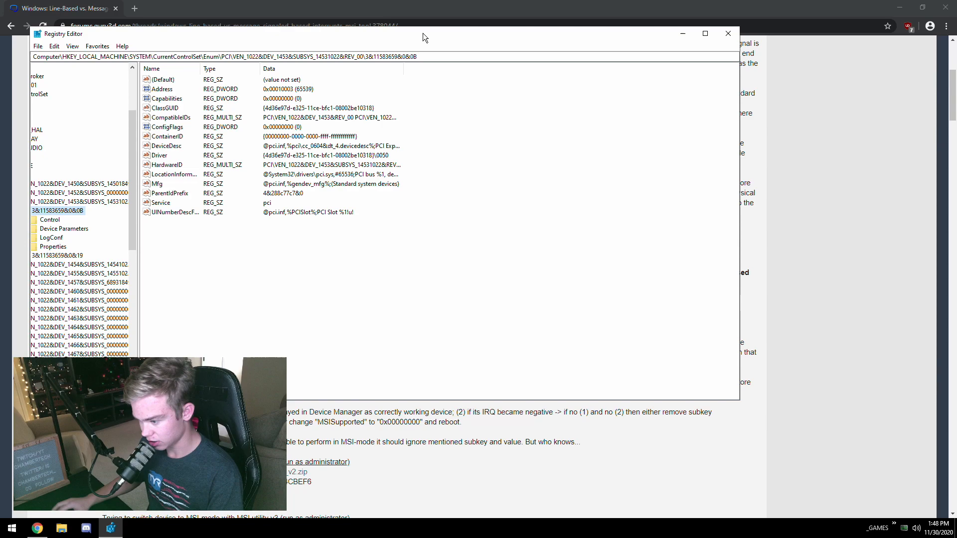
pyautogui.click(163, 80)
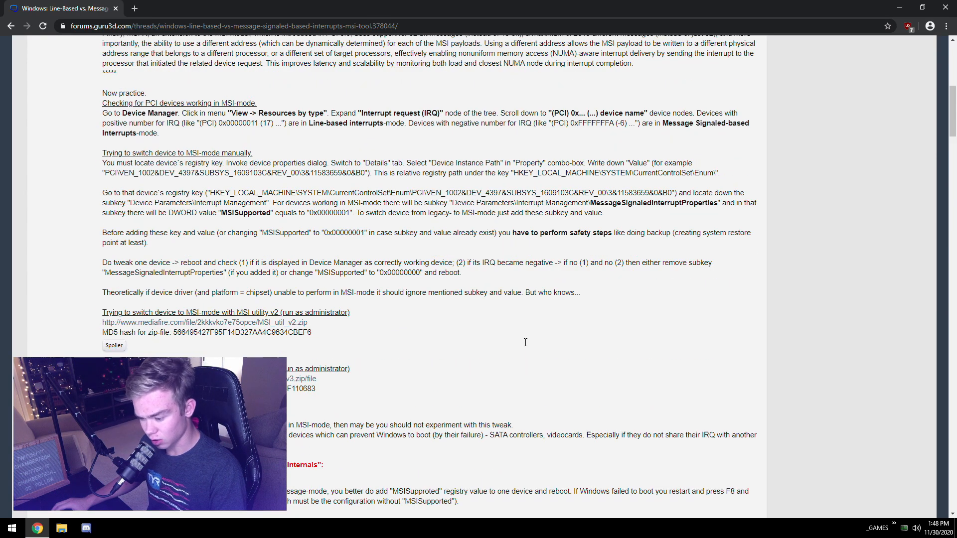
# Read down to the MSI utility v3 download link and highlight it, then continue past it.
pyautogui.scroll(-3)
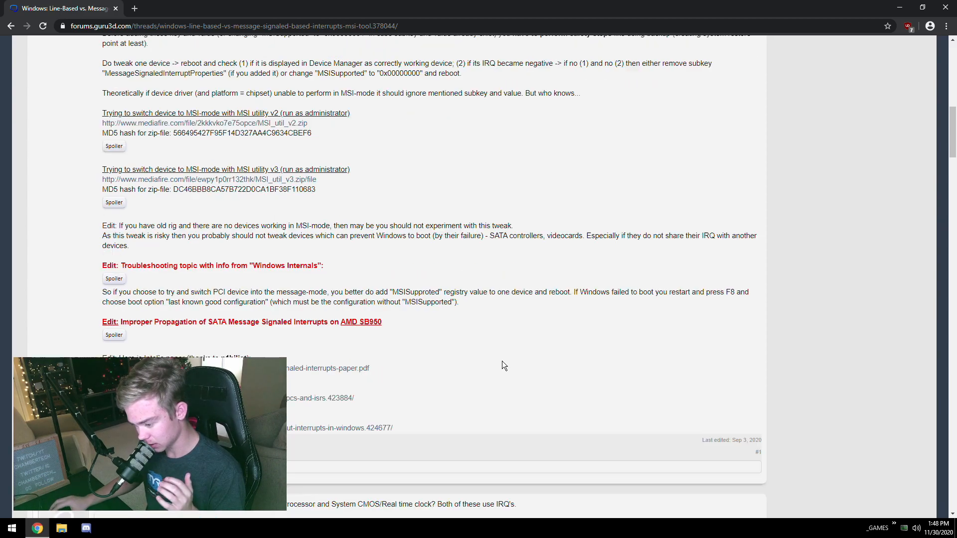
pyautogui.scroll(-3)
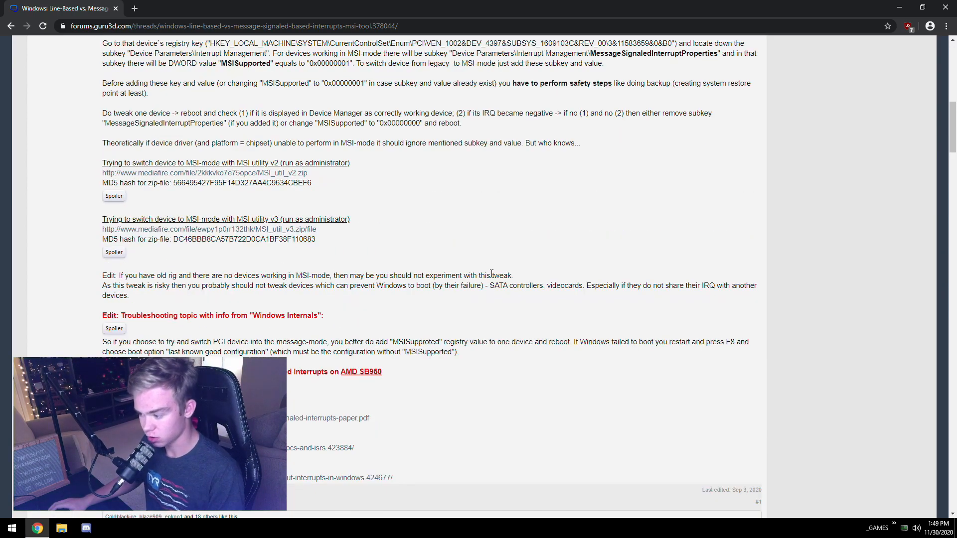
pyautogui.moveTo(120, 275); pyautogui.dragTo(754, 285)
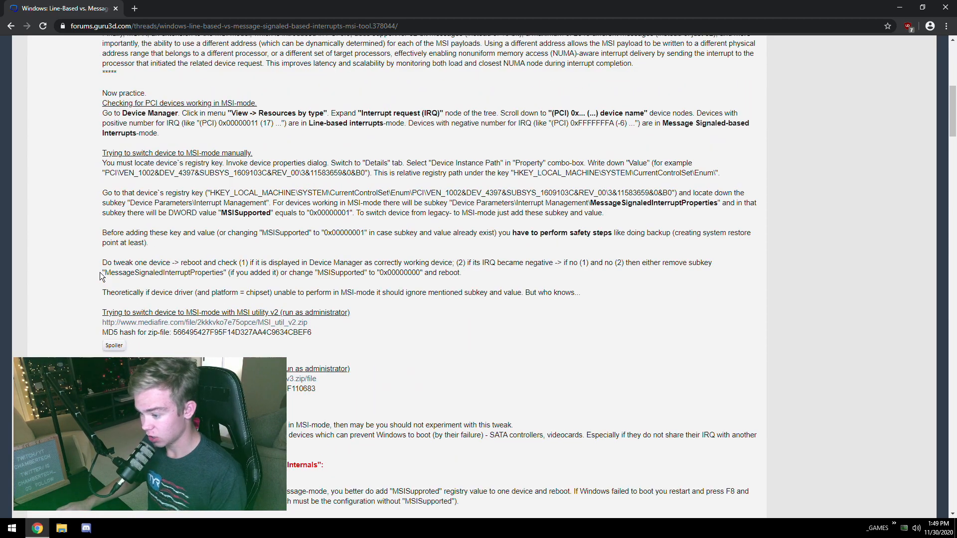
pyautogui.scroll(-3)
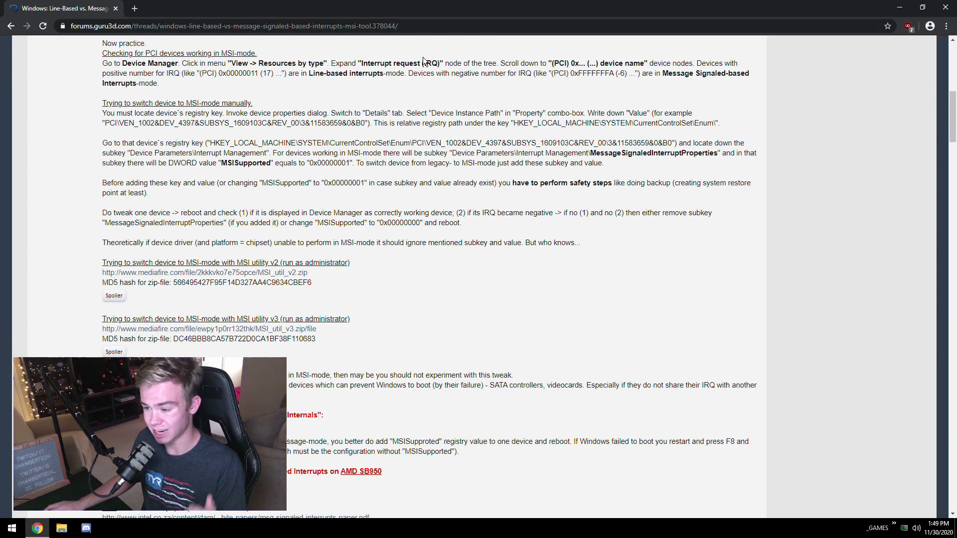
pyautogui.moveTo(330, 327)
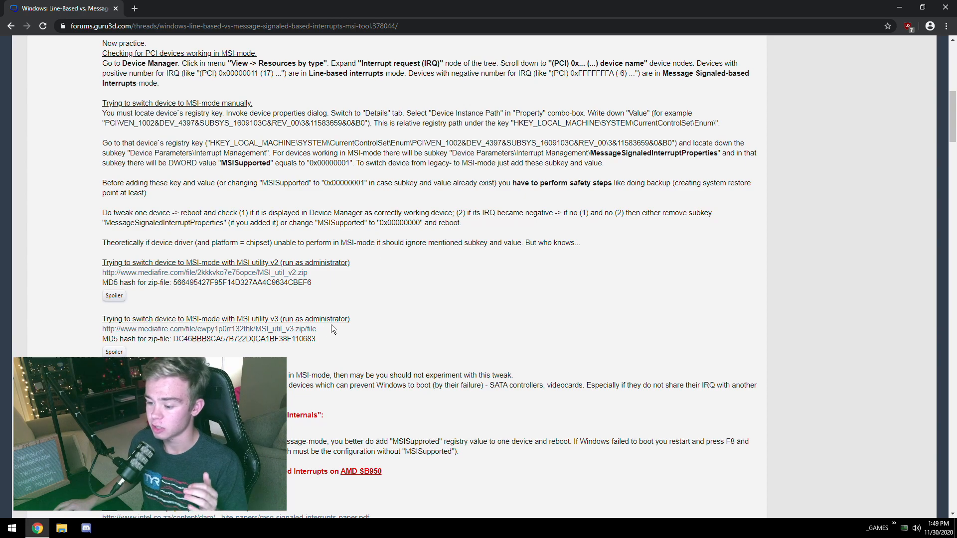
pyautogui.moveTo(351, 286)
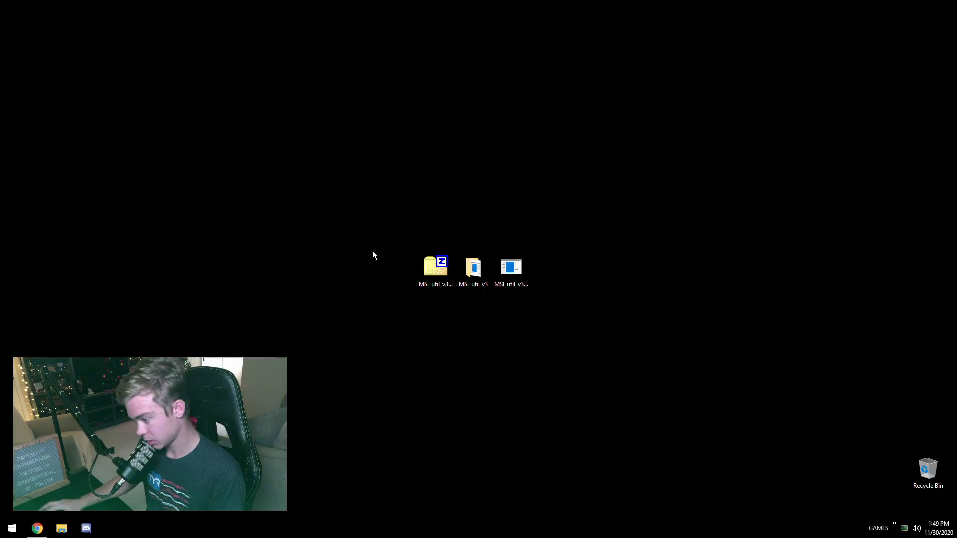
# Run MSI_util_v3.exe from the zip archive on the desktop.
pyautogui.click(435, 268)
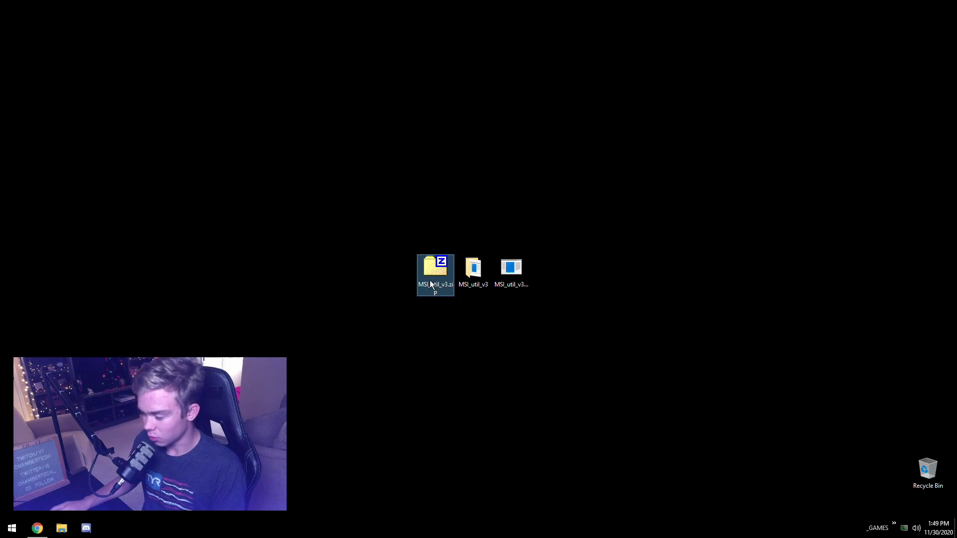
pyautogui.doubleClick(473, 269)
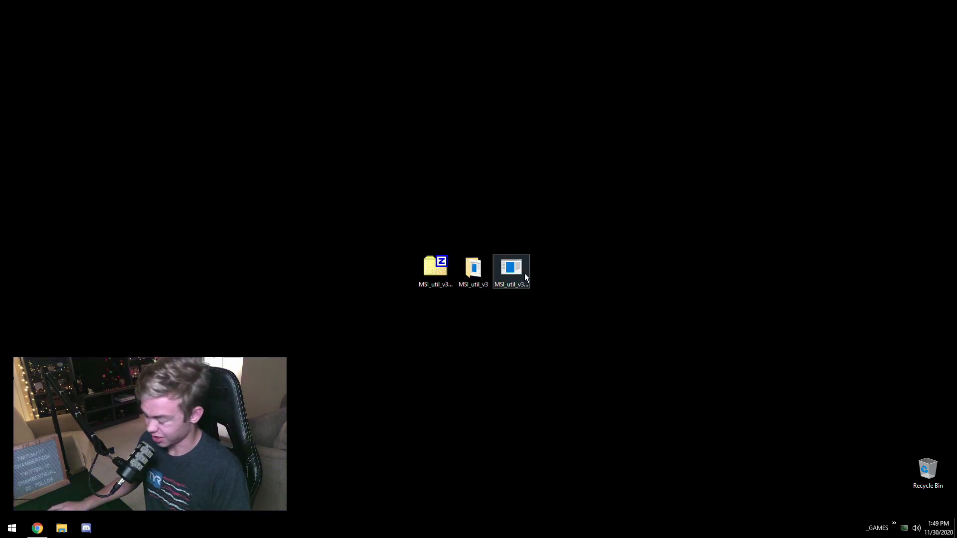
pyautogui.doubleClick(510, 268)
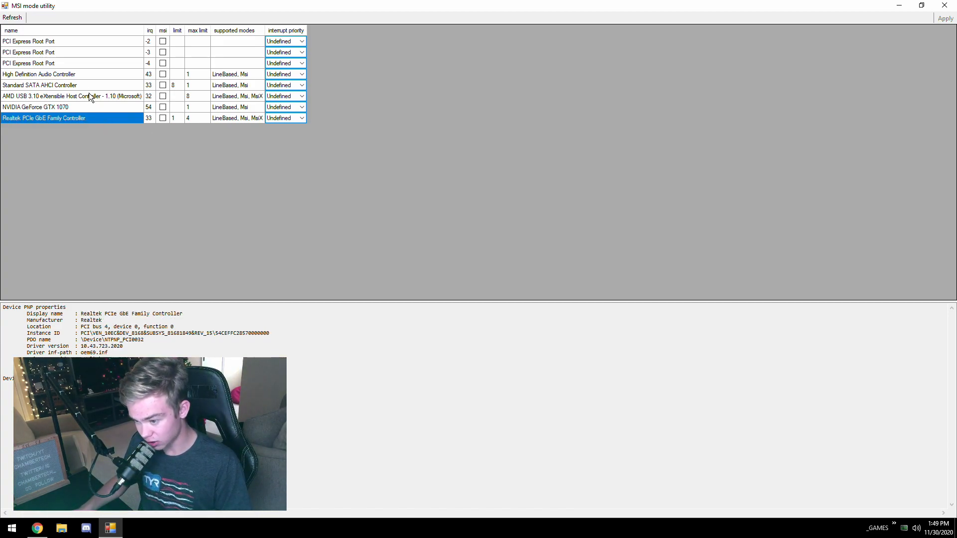
pyautogui.click(40, 84)
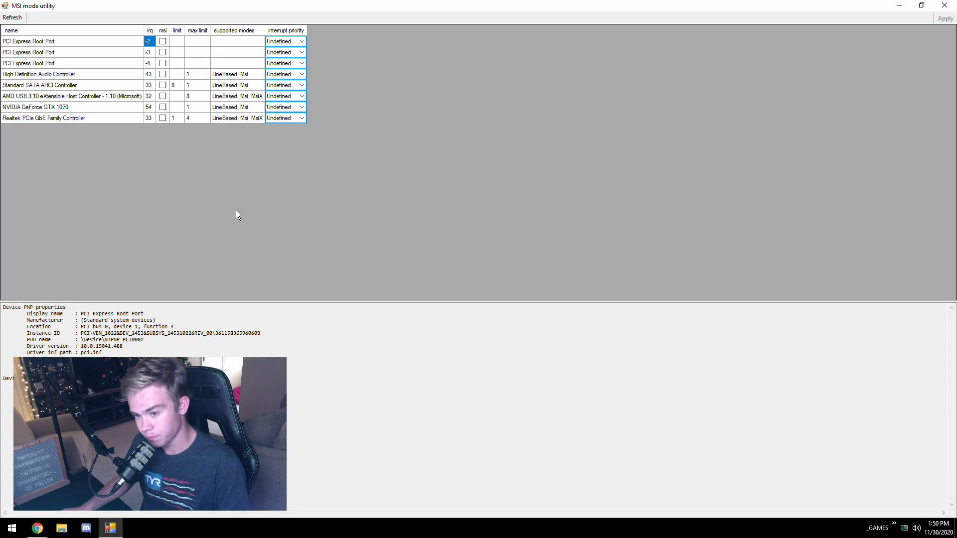
pyautogui.click(148, 118)
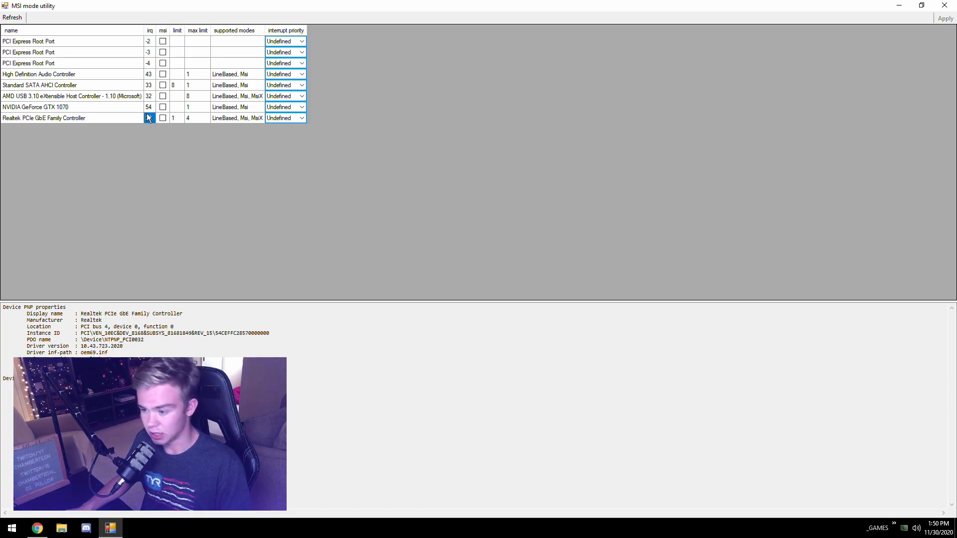
pyautogui.click(149, 74)
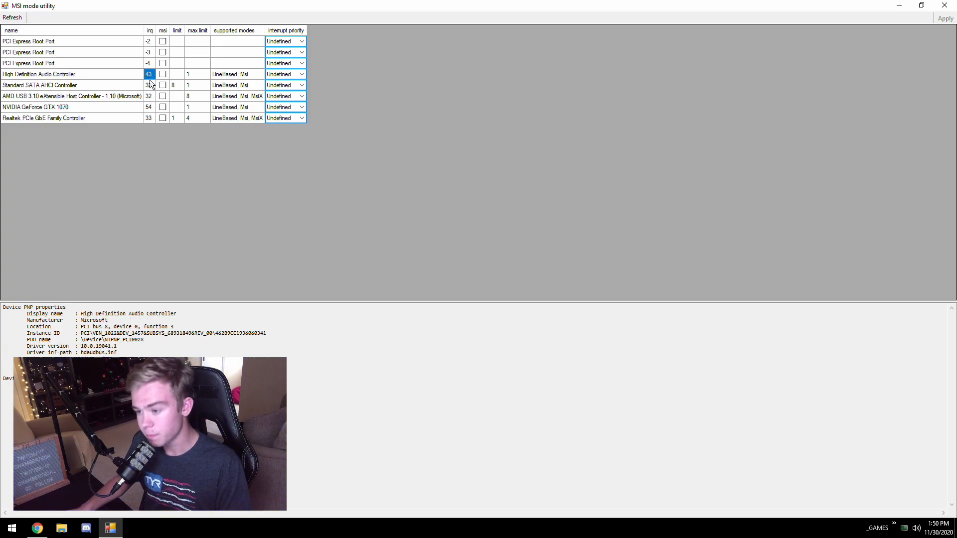
pyautogui.click(149, 41)
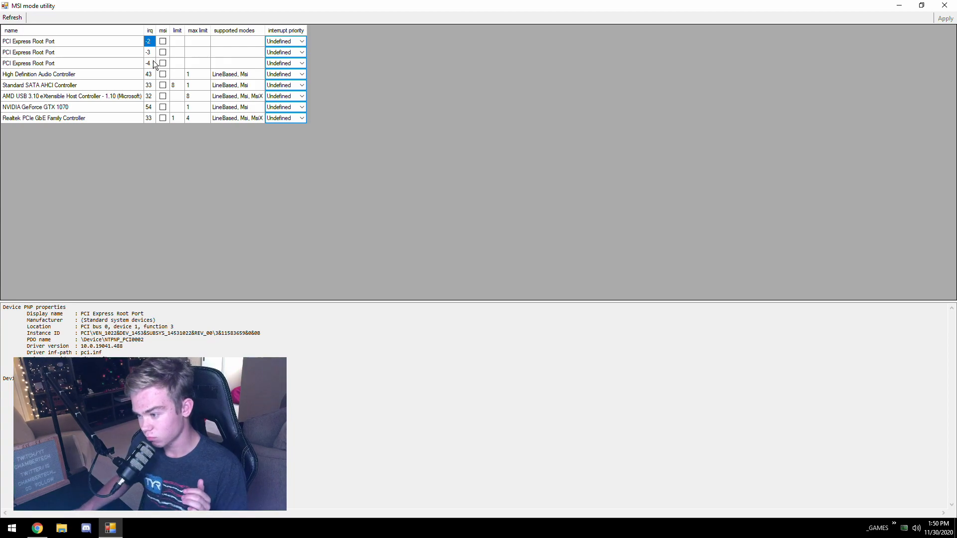
pyautogui.click(237, 74)
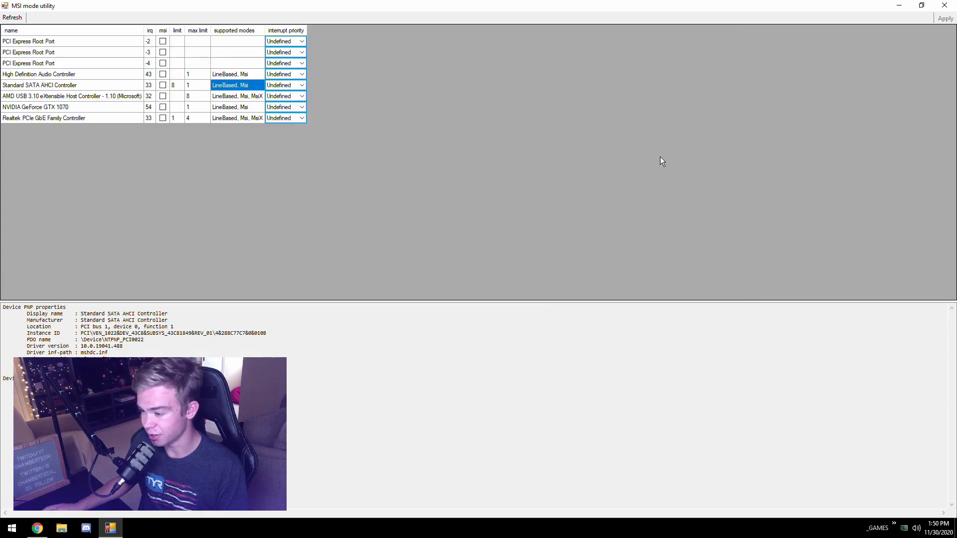
pyautogui.moveTo(228, 114)
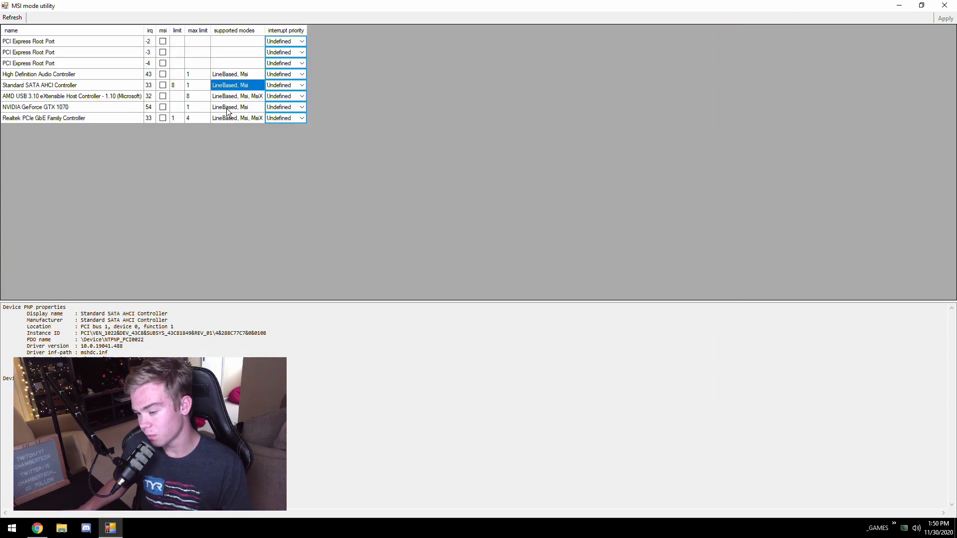
pyautogui.click(187, 85)
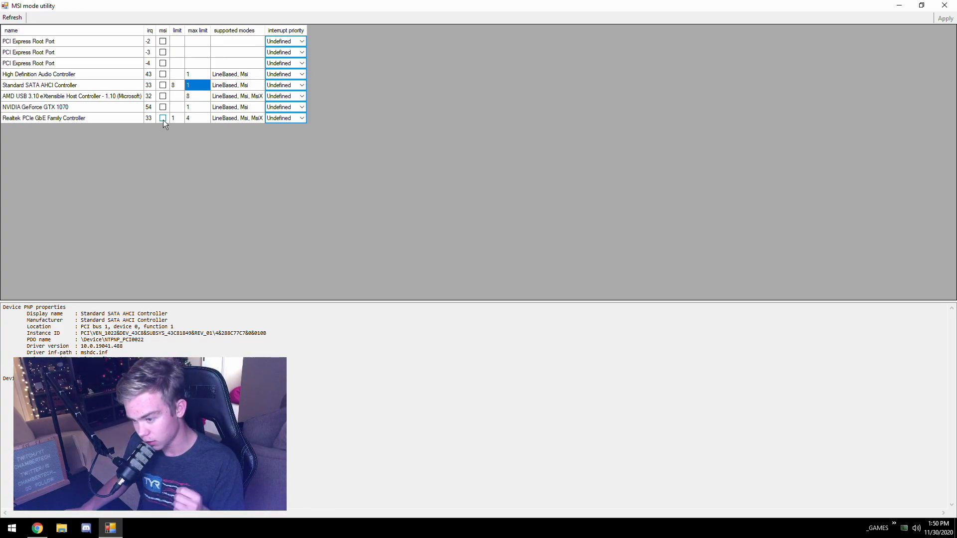
# Enable MSI with High priority on the Realtek network controller and the GeForce GTX 1070.
pyautogui.click(162, 118)
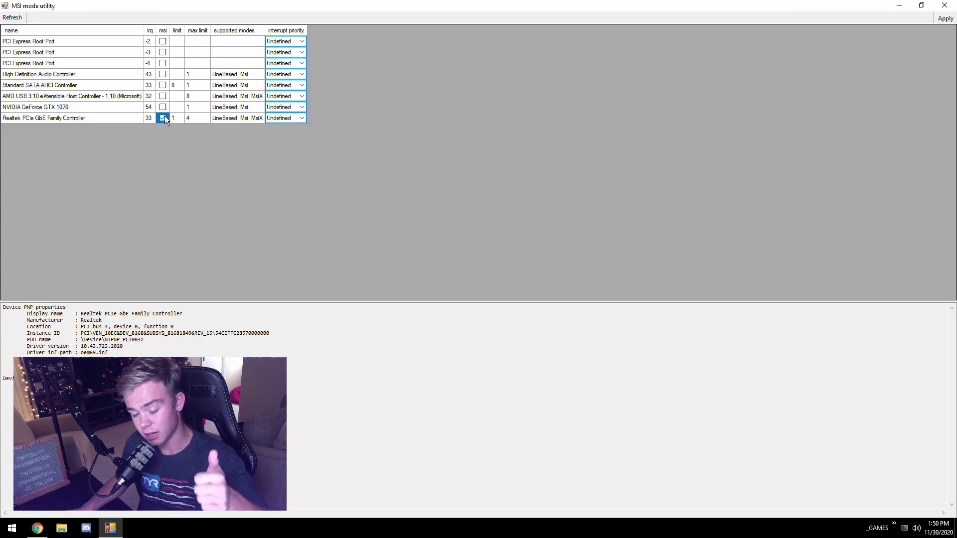
pyautogui.click(301, 118)
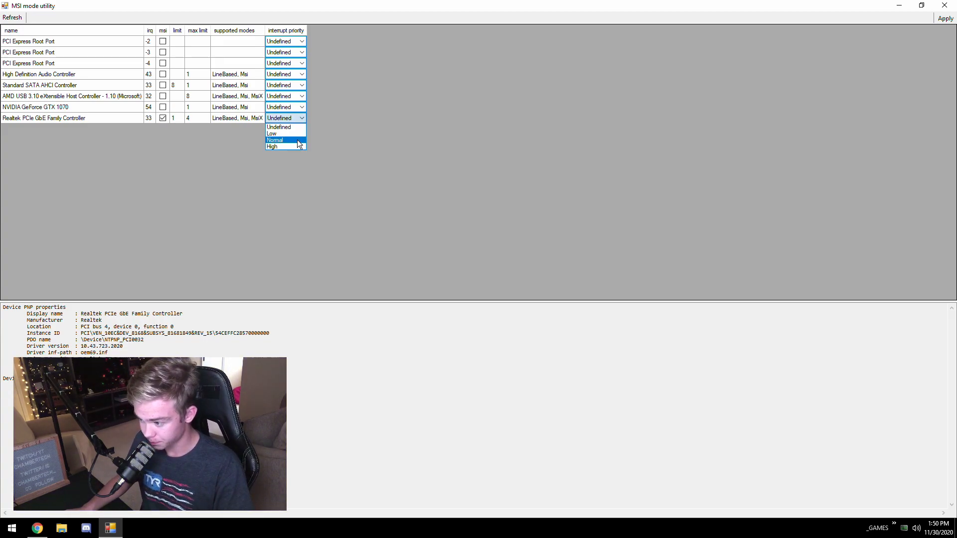
pyautogui.click(272, 147)
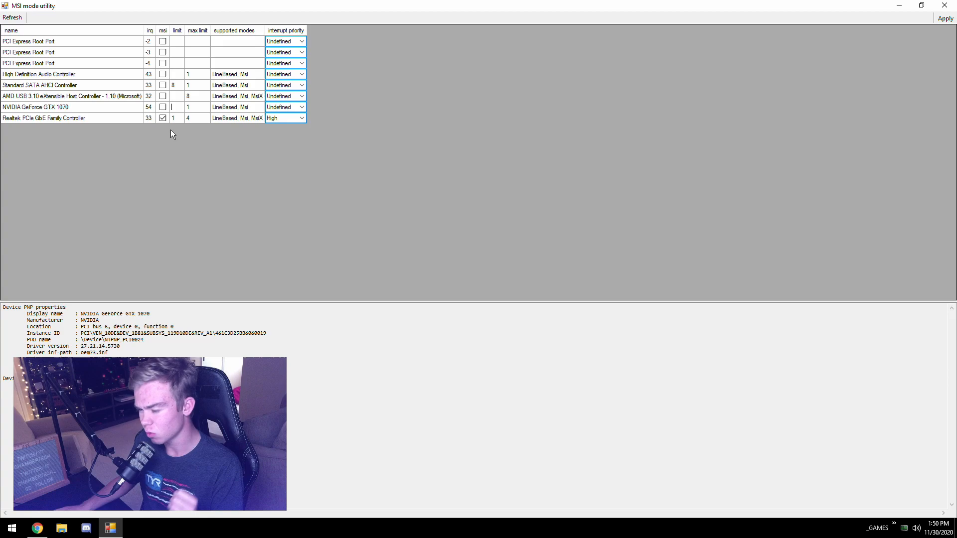
pyautogui.click(162, 107)
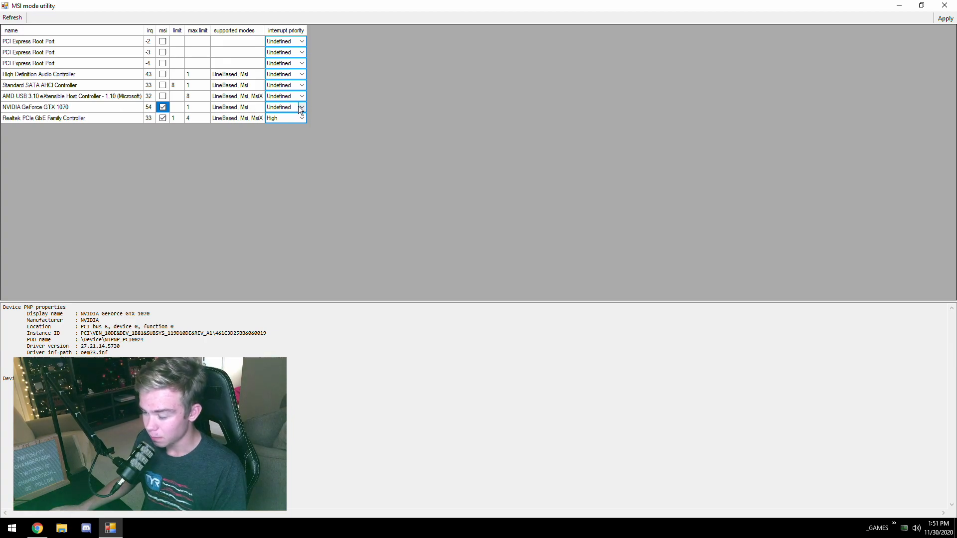
pyautogui.click(300, 107)
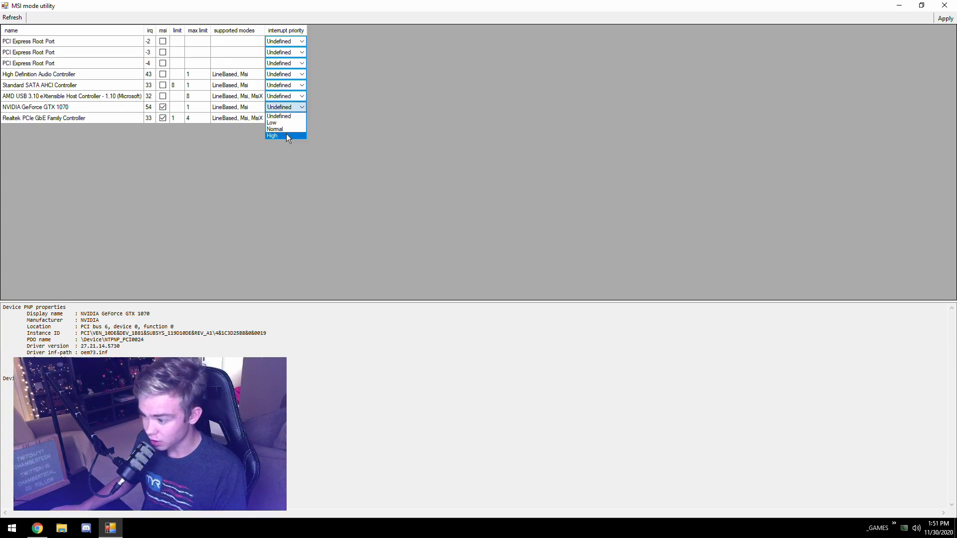
pyautogui.click(272, 135)
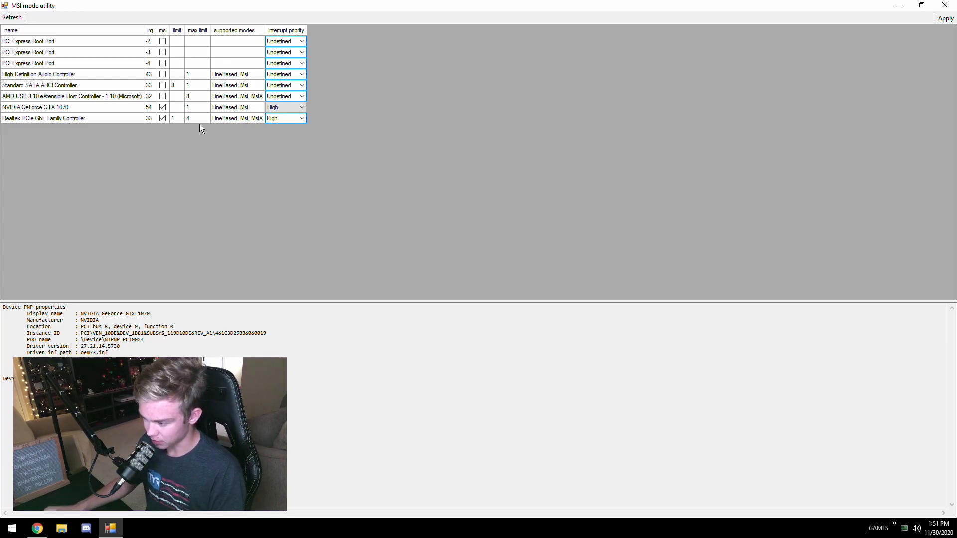
# Enable MSI on the AMD USB controller with High priority and on the SATA AHCI controller with Low priority, then minimize the utility.
pyautogui.click(163, 106)
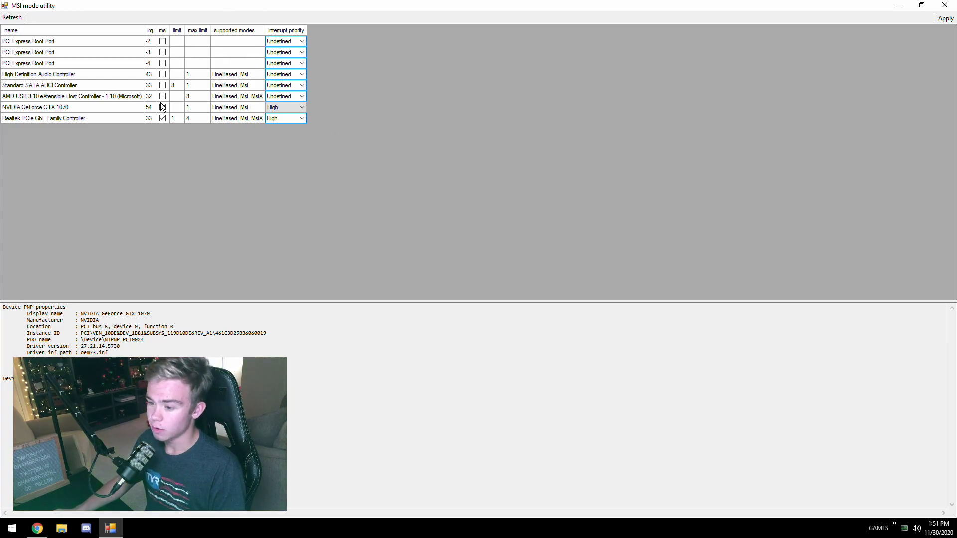
pyautogui.click(162, 96)
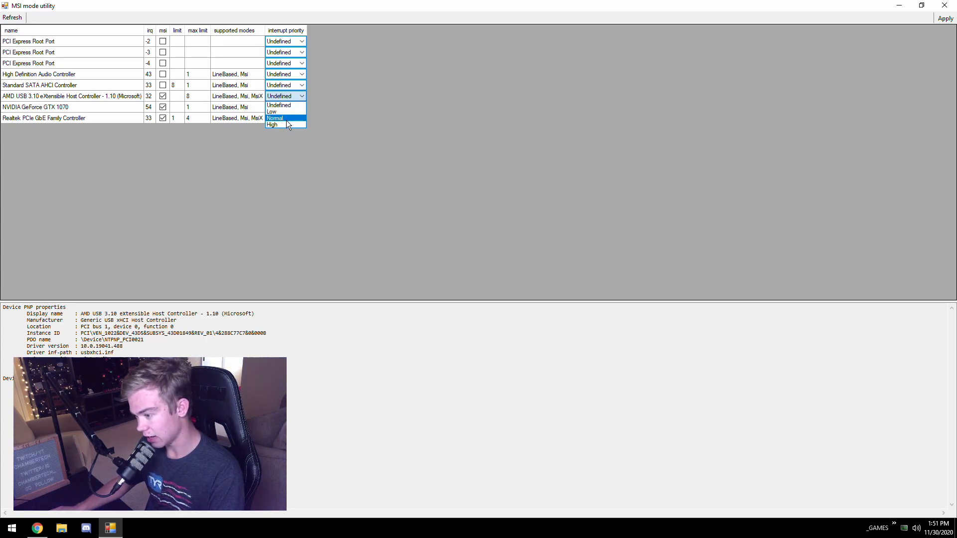
pyautogui.click(272, 125)
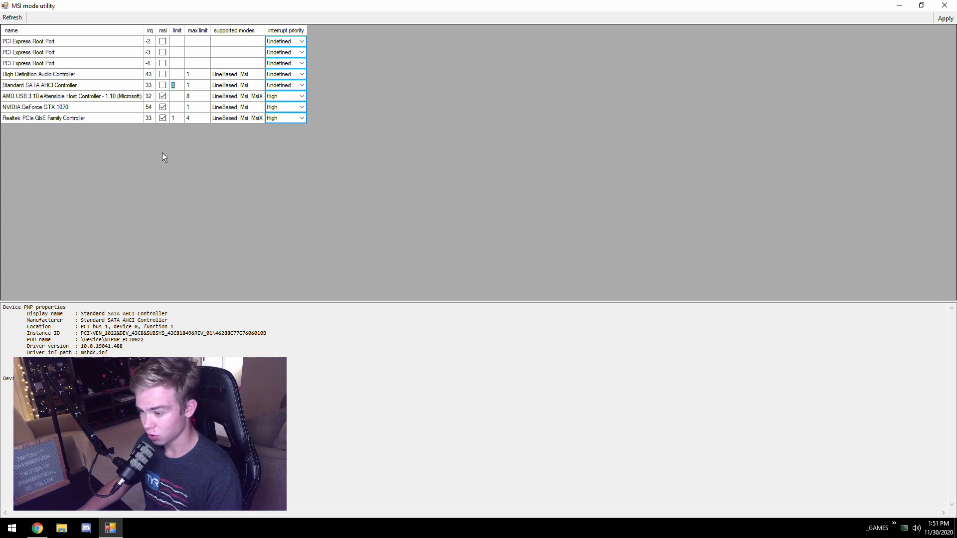
pyautogui.click(40, 85)
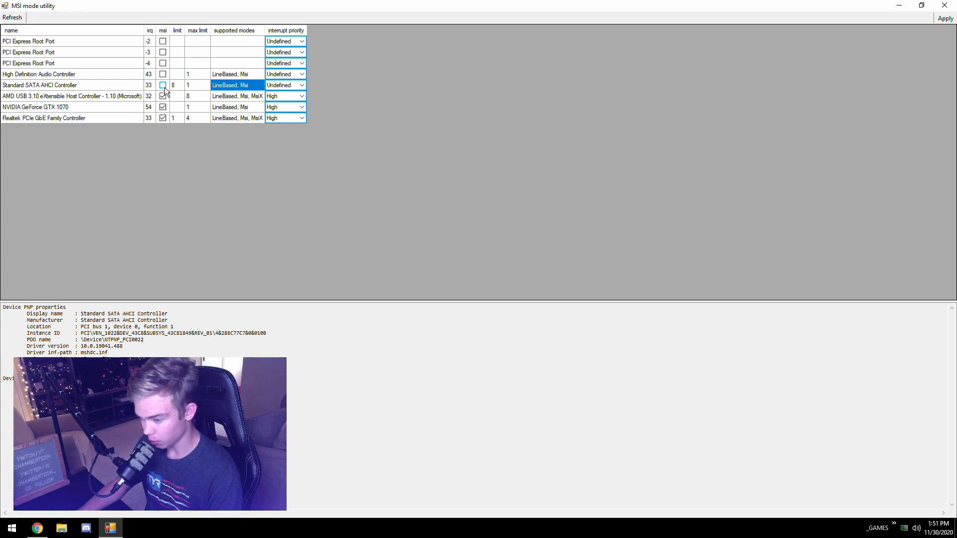
pyautogui.click(162, 84)
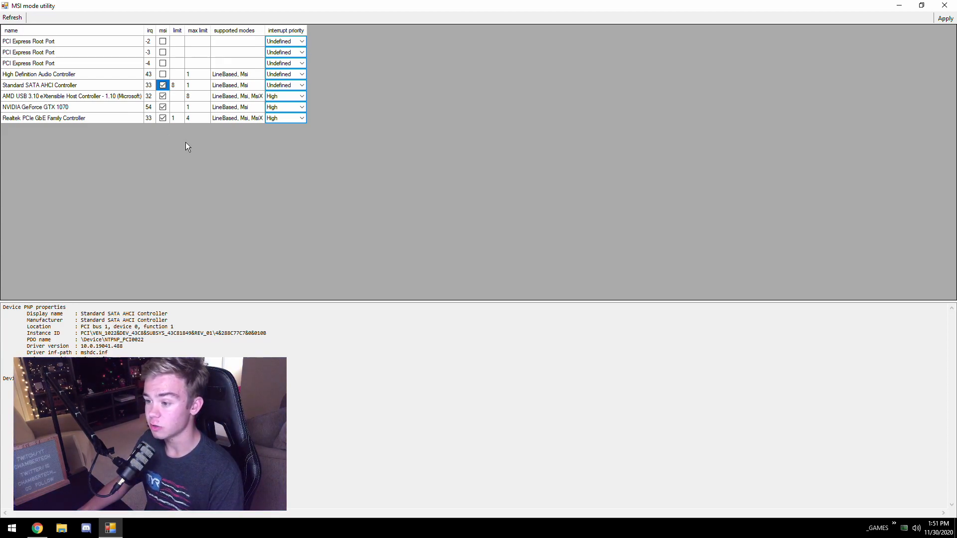
pyautogui.click(162, 85)
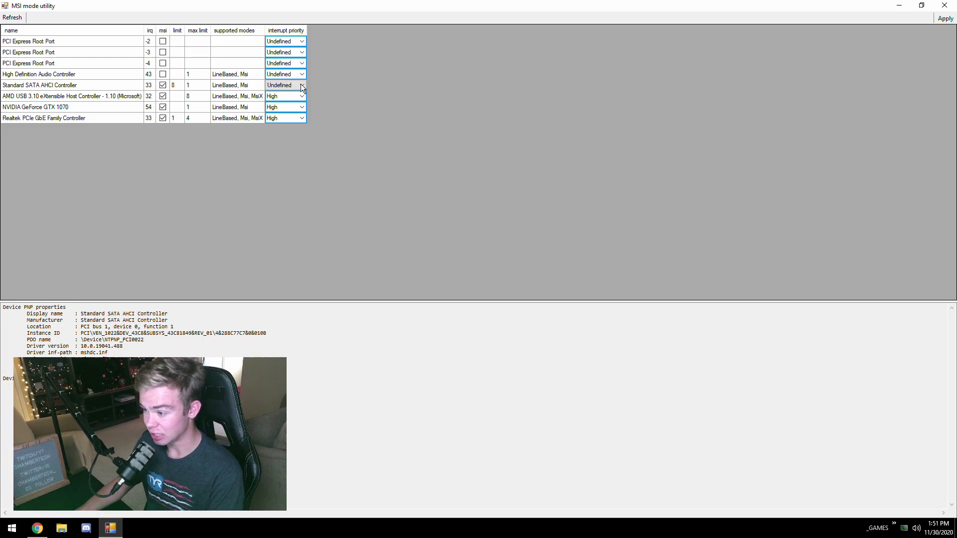
pyautogui.click(278, 84)
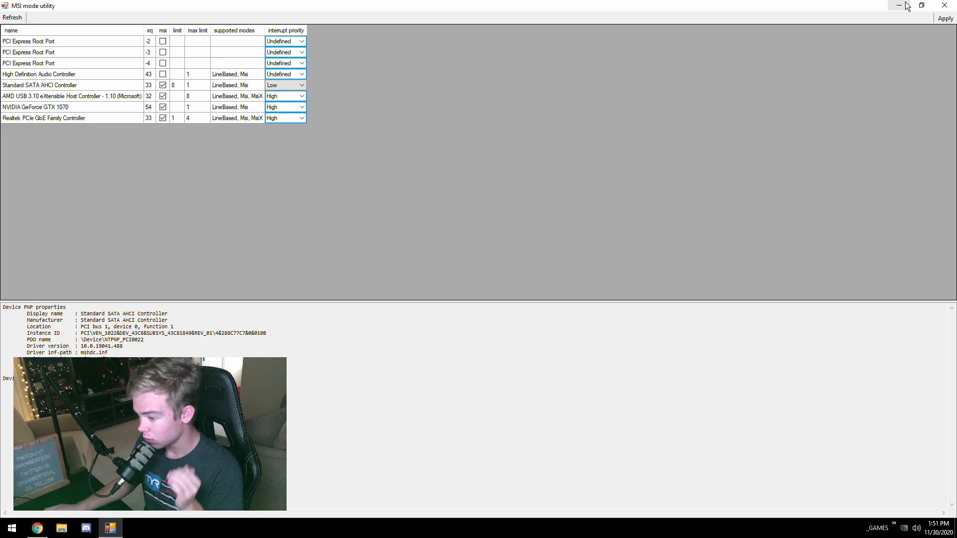
pyautogui.click(944, 5)
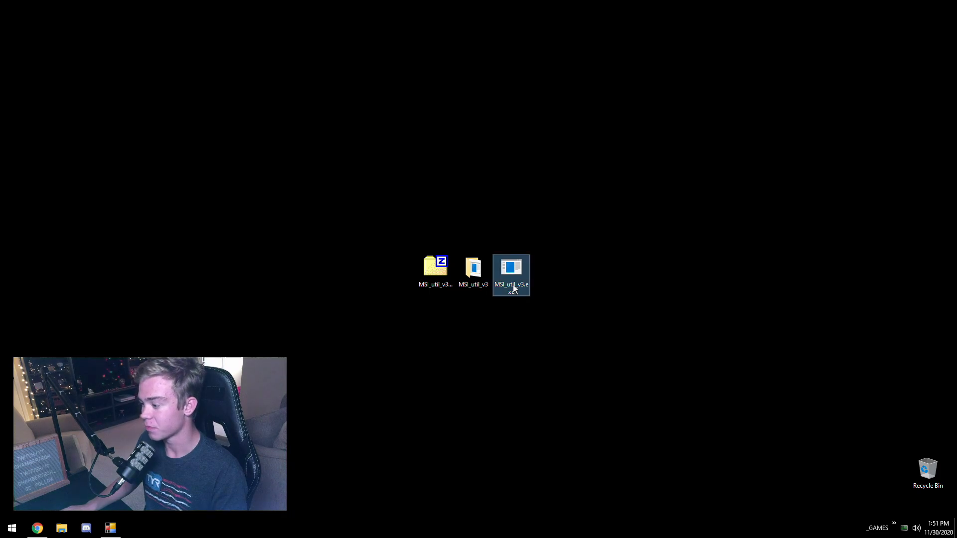
# Relaunch MSI_util_v3.exe from the desktop.
pyautogui.rightClick(510, 275)
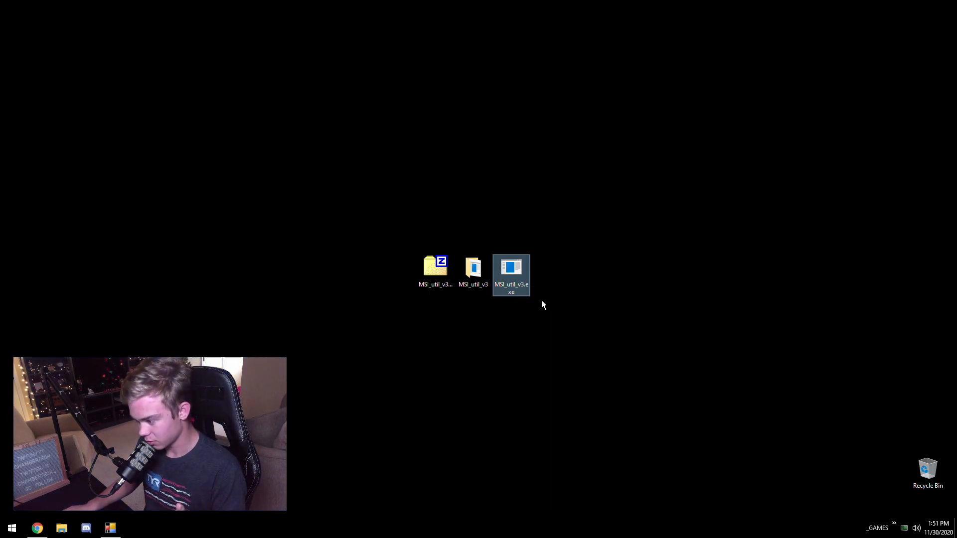
pyautogui.doubleClick(510, 271)
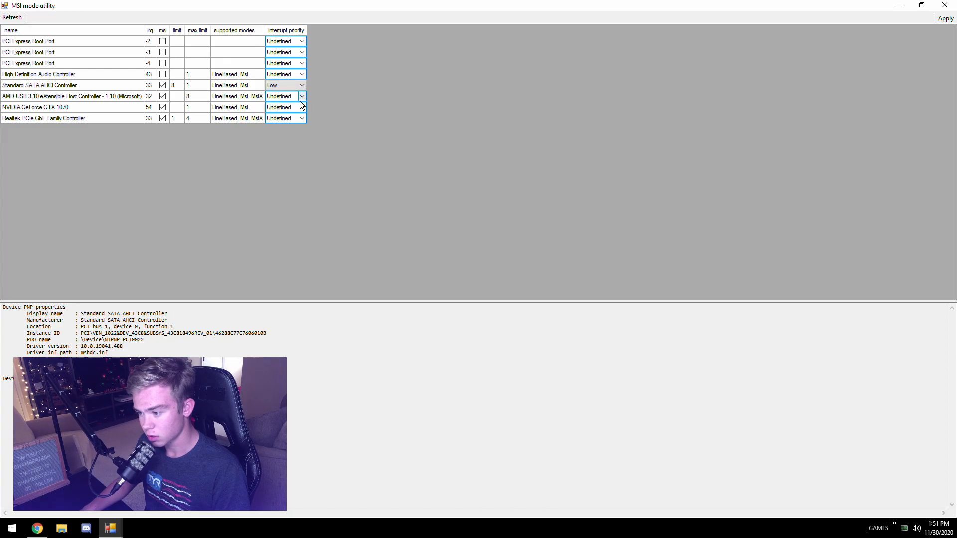
# Restore High priority on the USB, GTX 1070, Realtek and HD Audio controllers, leaving SATA on Low.
pyautogui.click(301, 118)
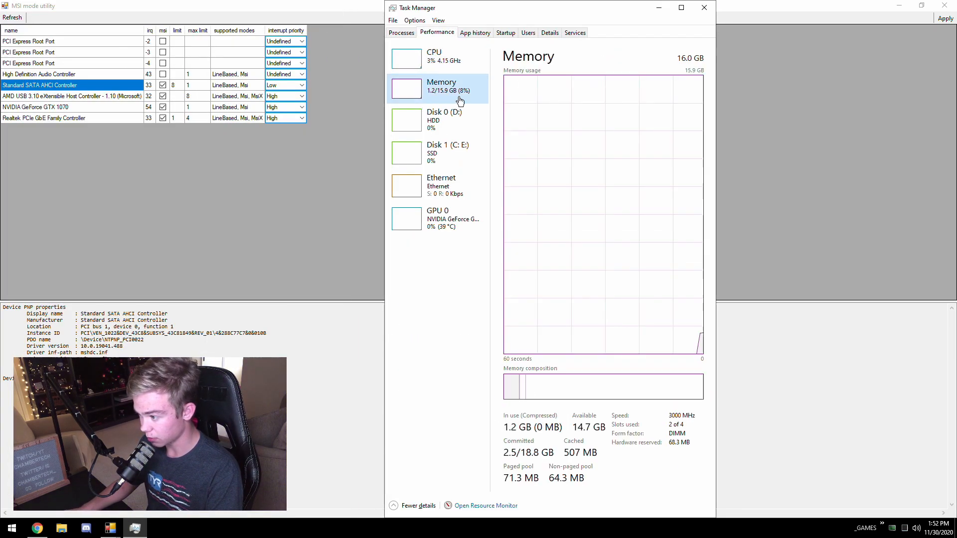
pyautogui.moveTo(804, 16)
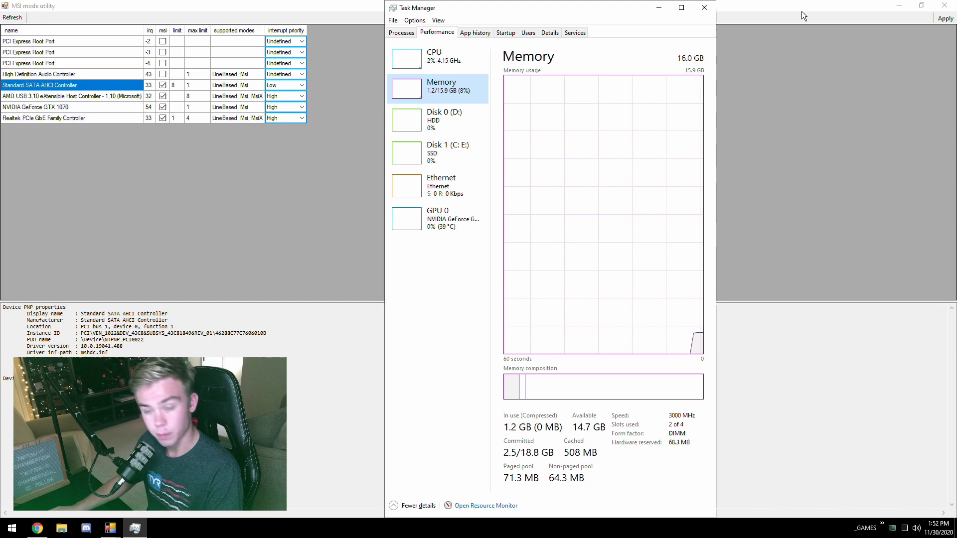
pyautogui.click(702, 7)
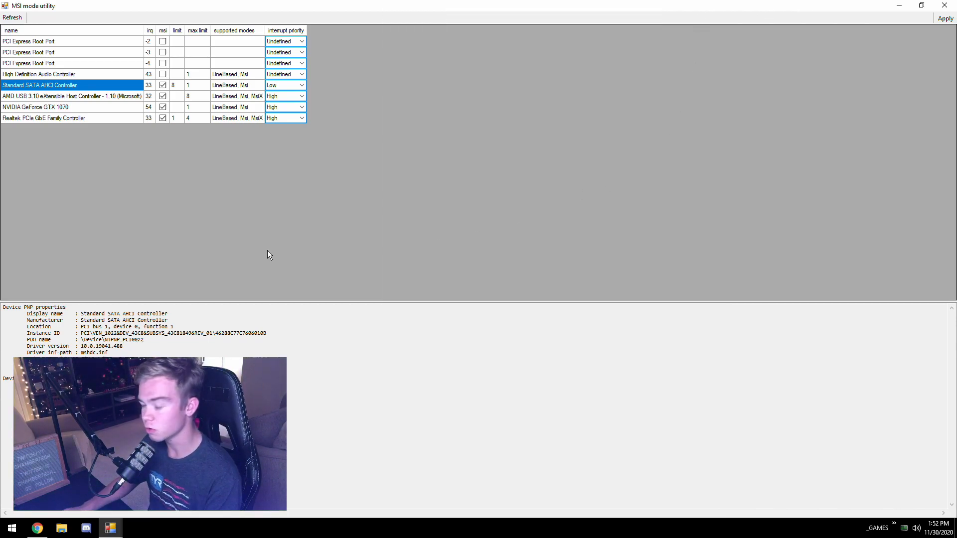
pyautogui.moveTo(154, 210)
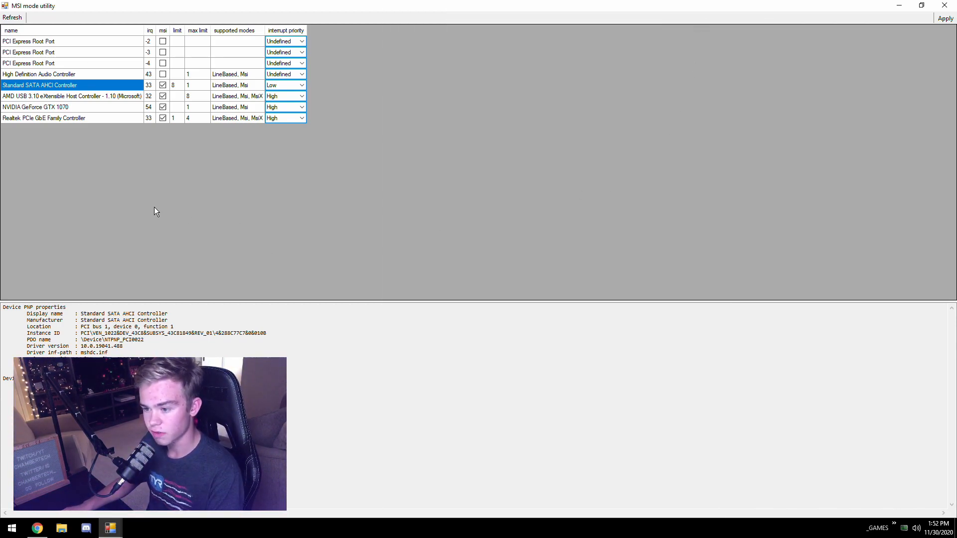
pyautogui.click(39, 74)
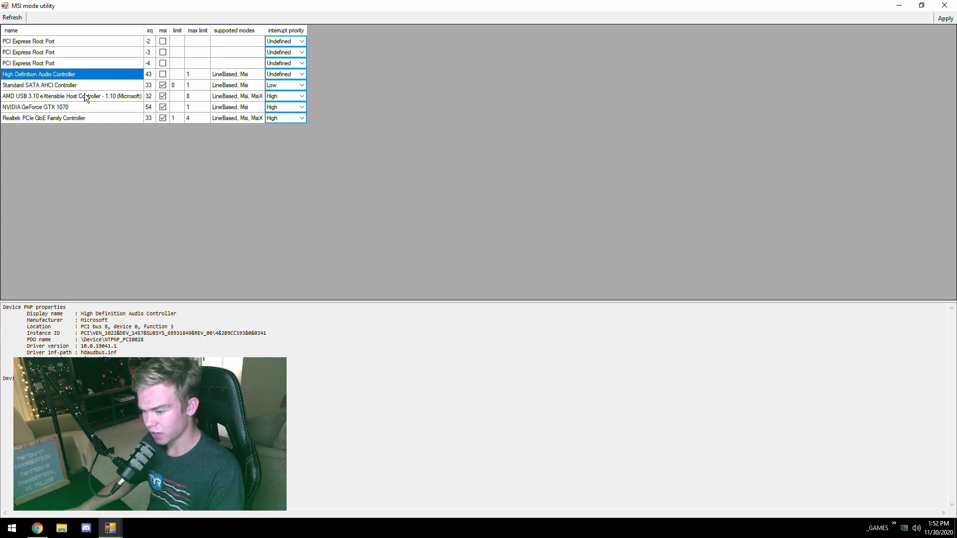
pyautogui.moveTo(91, 102)
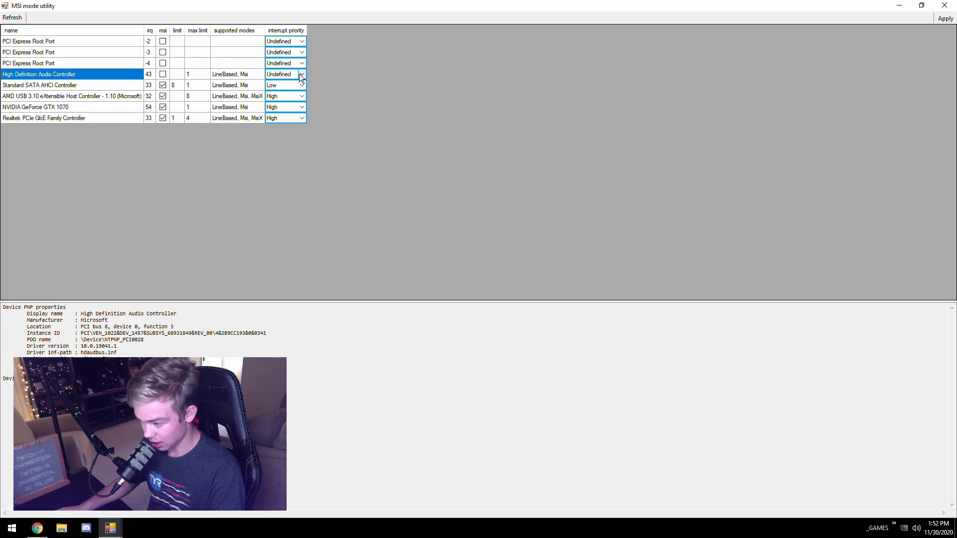
pyautogui.click(272, 74)
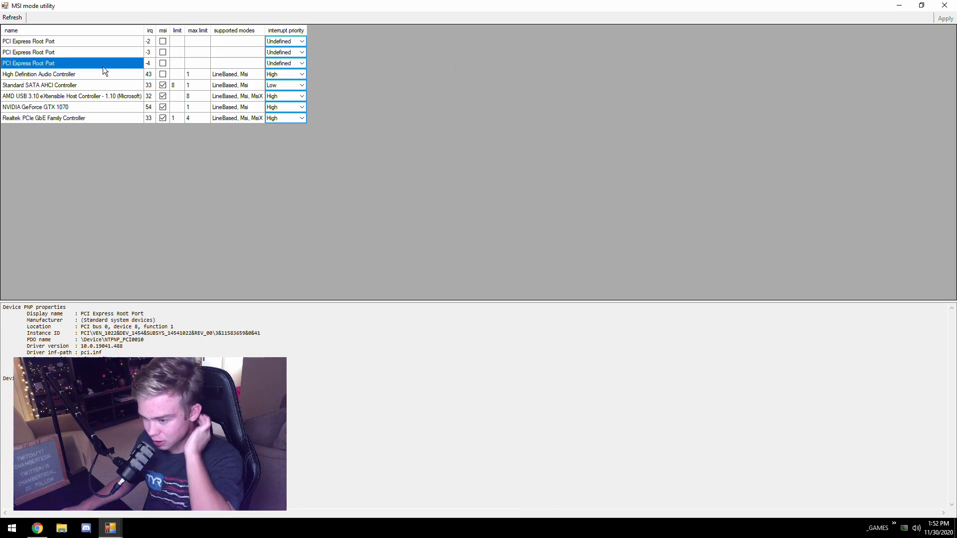
pyautogui.click(28, 41)
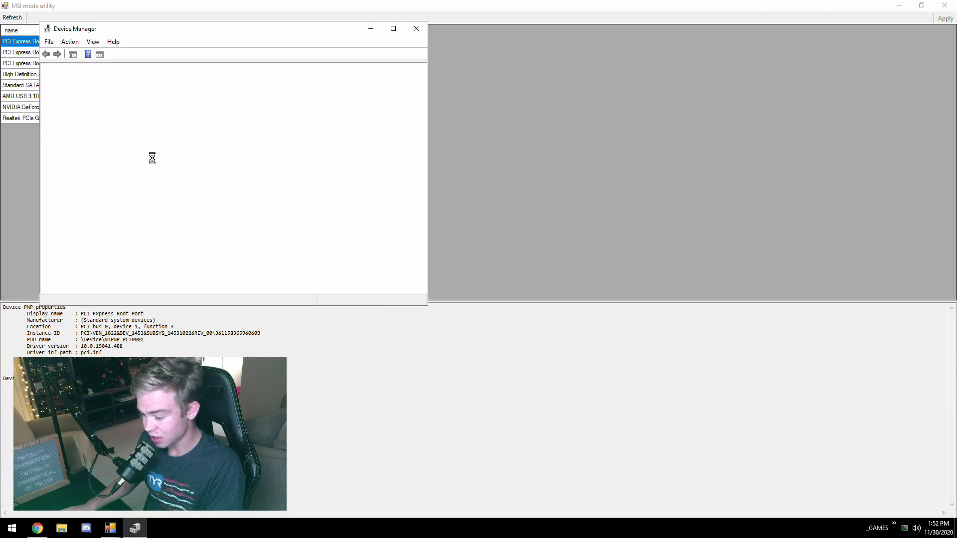
# View Device Manager by connection and expand the PCI Express Root Port branches to find which hosts USB and SATA.
pyautogui.click(474, 51)
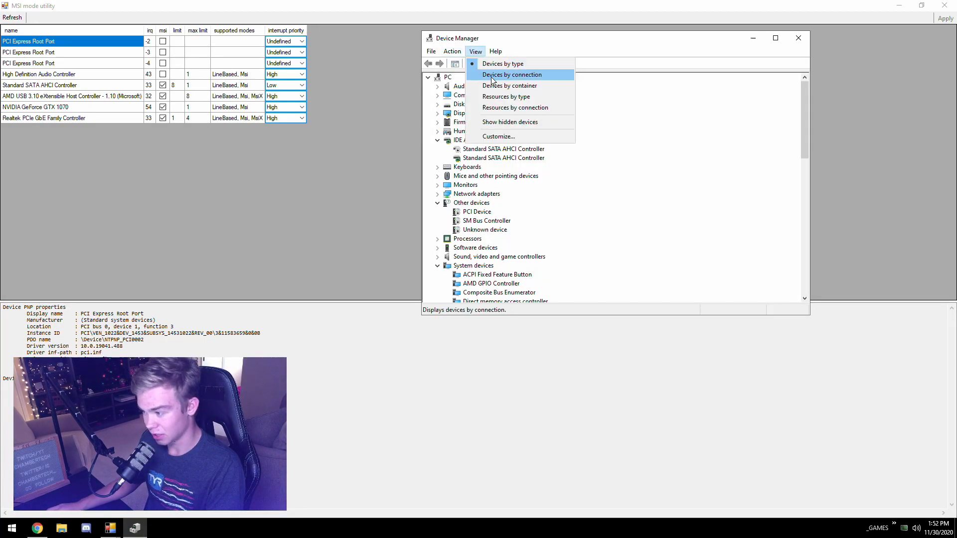
pyautogui.click(511, 74)
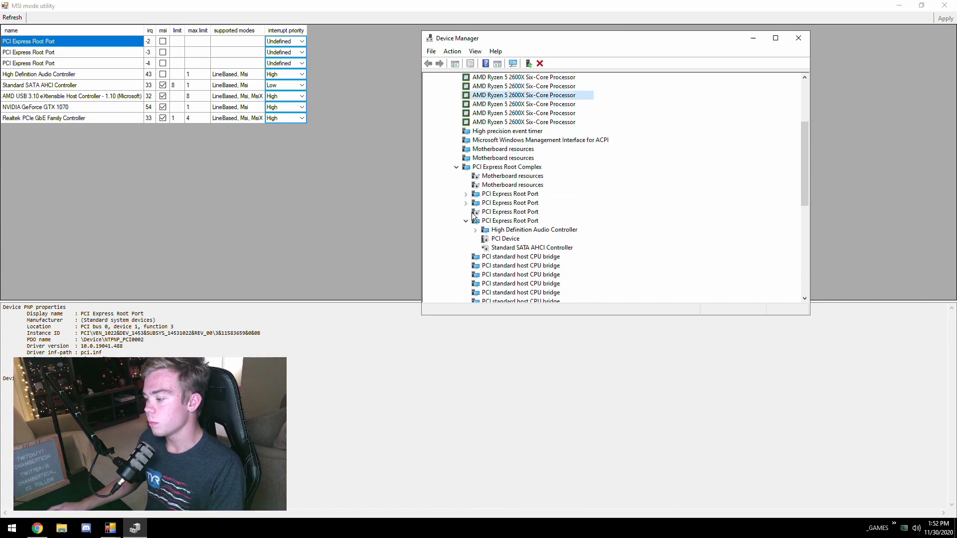
pyautogui.click(465, 221)
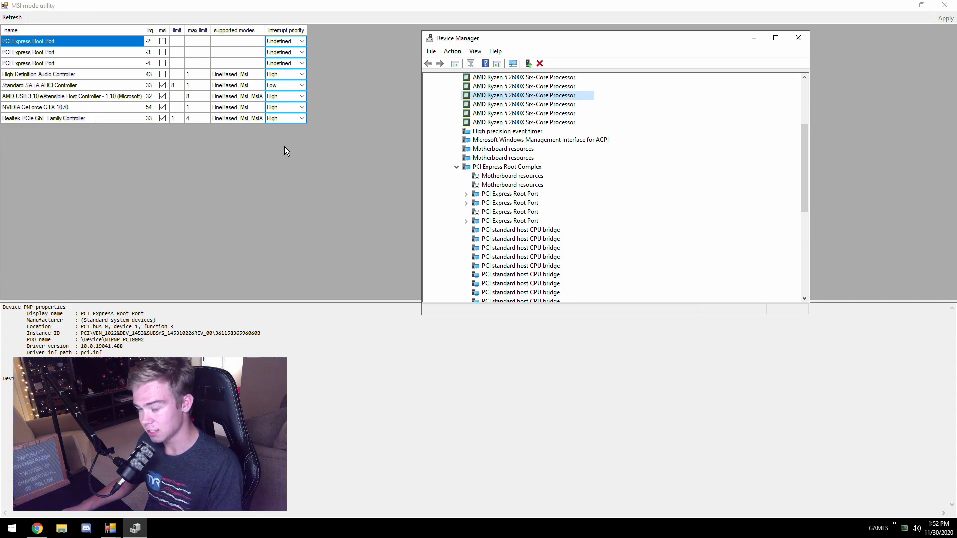
pyautogui.click(466, 194)
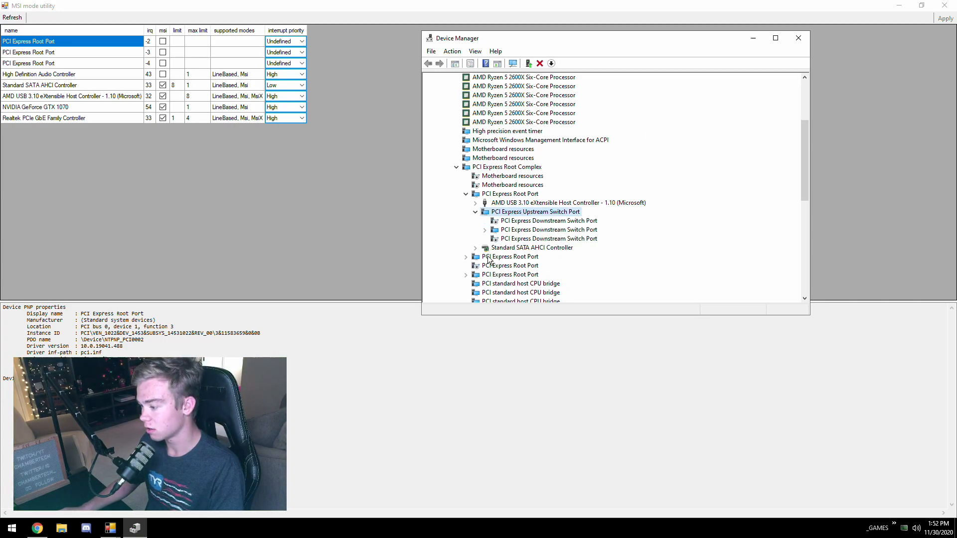
pyautogui.click(485, 230)
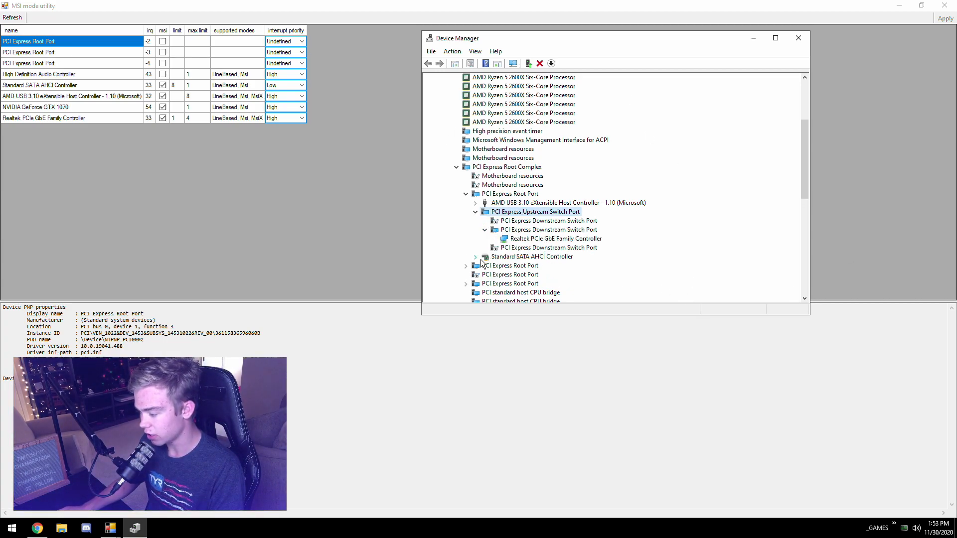
pyautogui.click(475, 256)
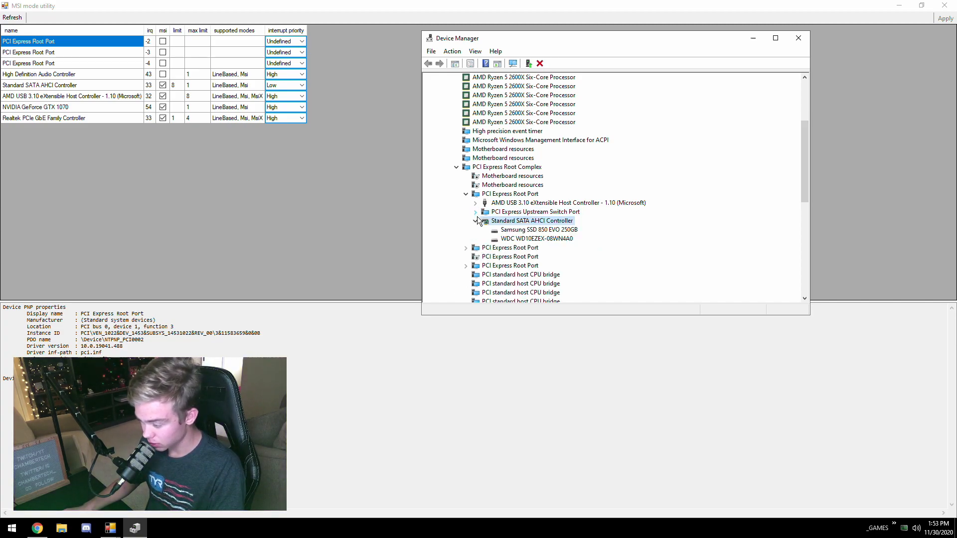
pyautogui.click(475, 221)
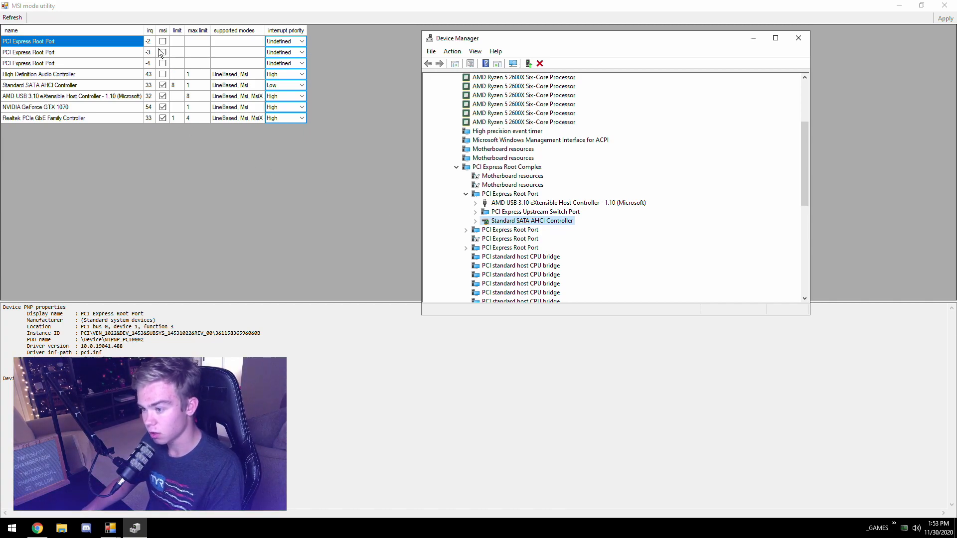
# Compare the first root port's bus Location in its properties, then enable MSI with Low priority on that root port.
pyautogui.click(509, 193)
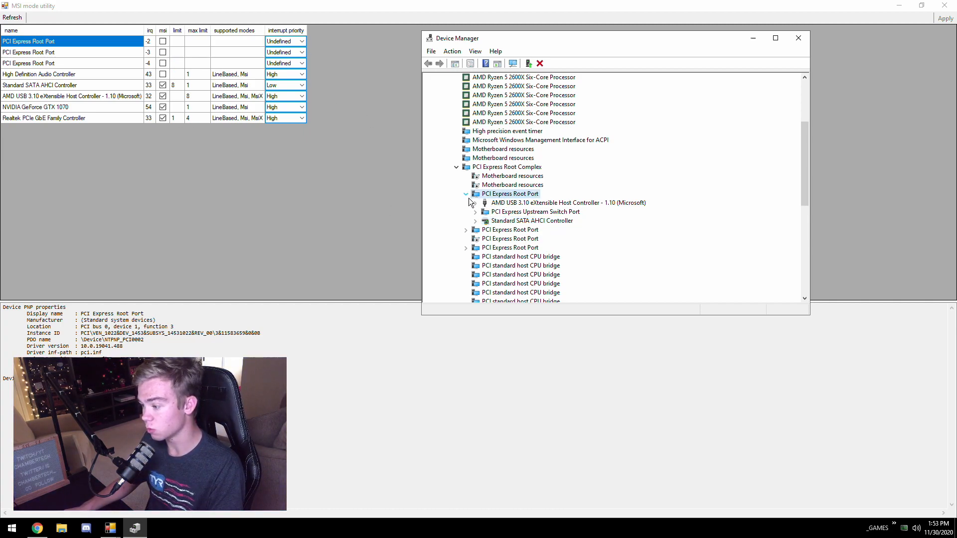
pyautogui.doubleClick(509, 194)
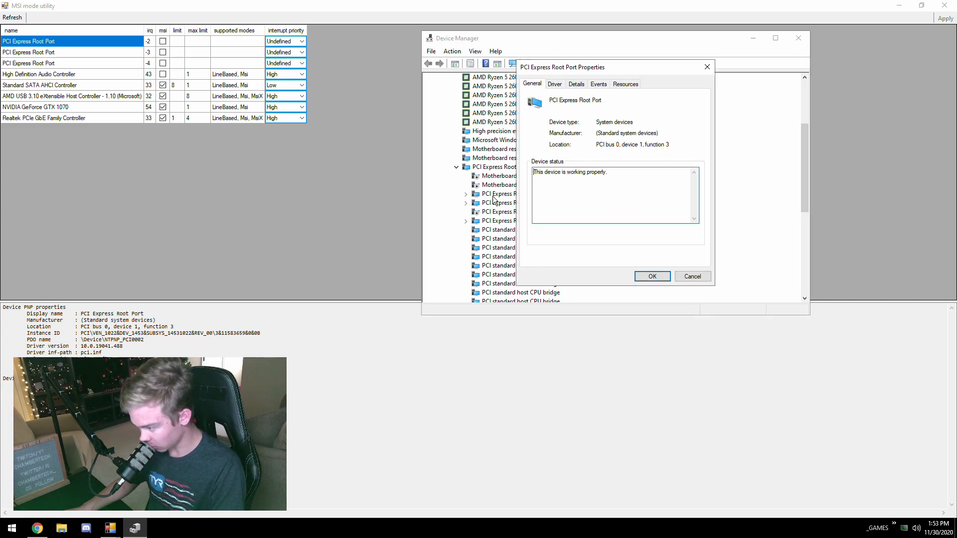
pyautogui.tripleClick(632, 143)
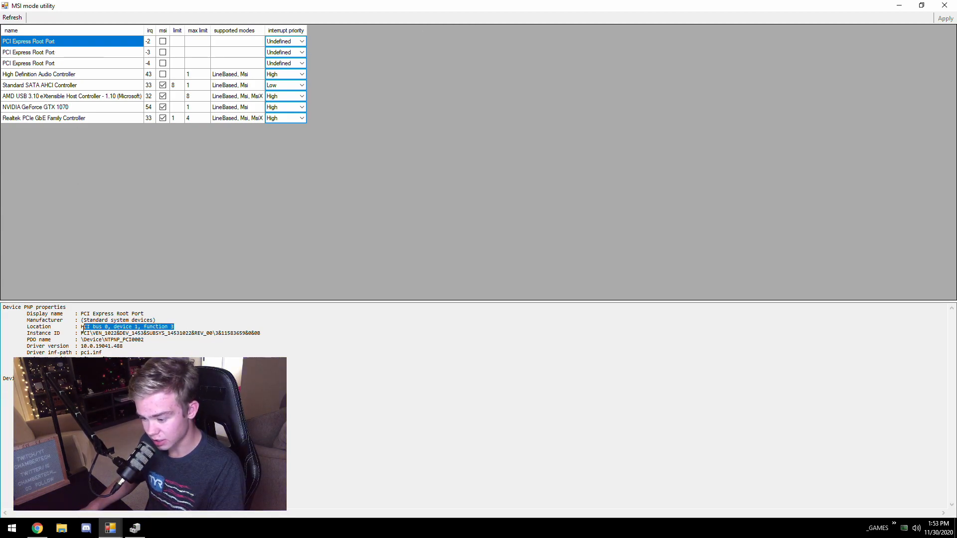
pyautogui.click(134, 528)
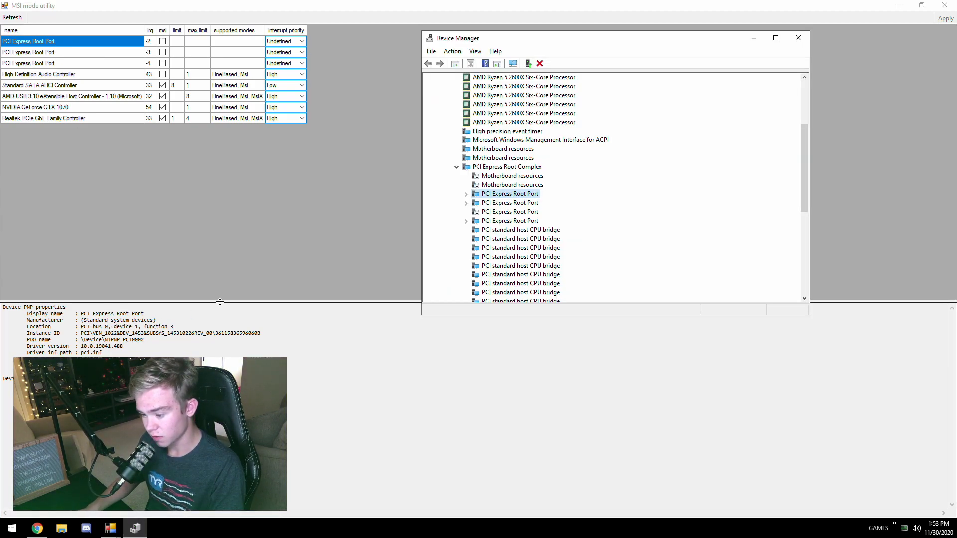
pyautogui.doubleClick(510, 193)
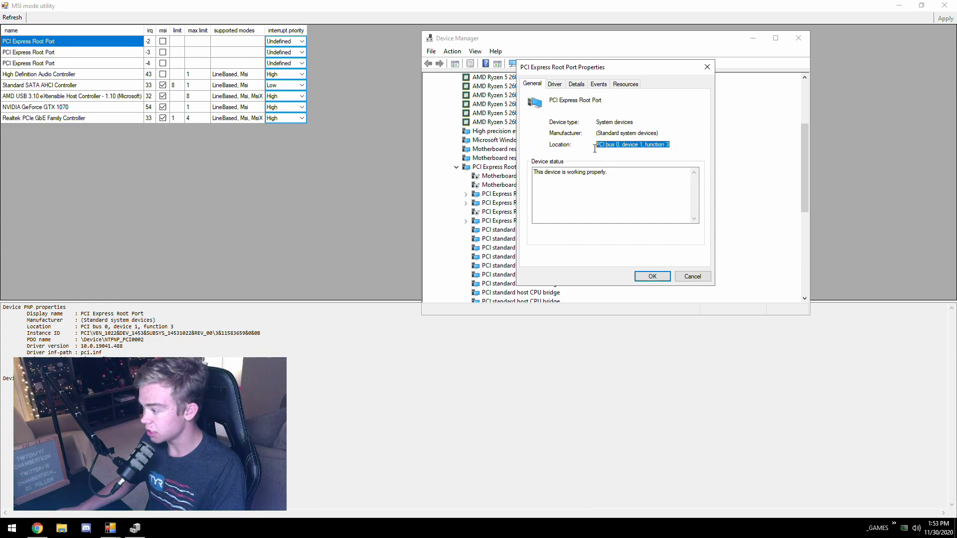
pyautogui.moveTo(638, 286)
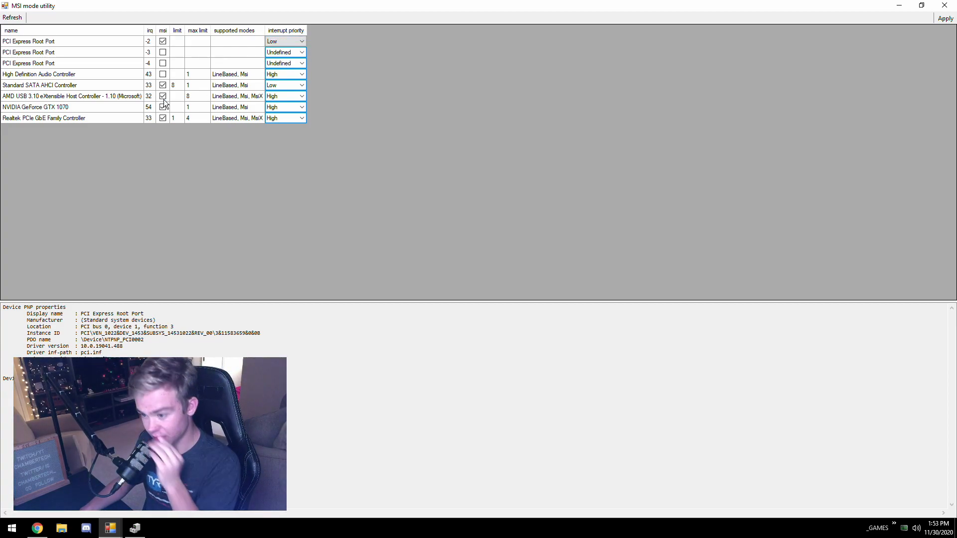
pyautogui.click(162, 84)
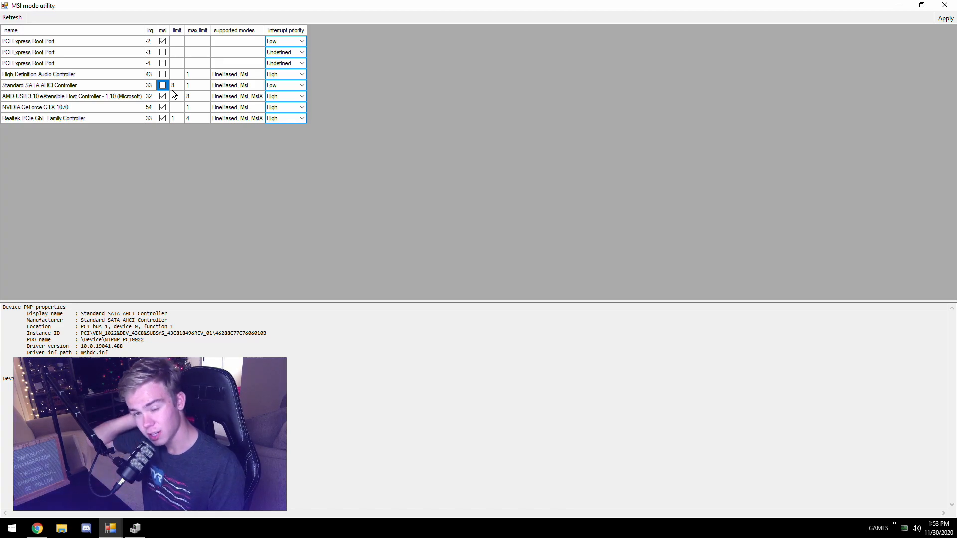
# Check the second PCI Express Root Port's devices in Device Manager and enable MSI with Low priority on it.
pyautogui.click(162, 85)
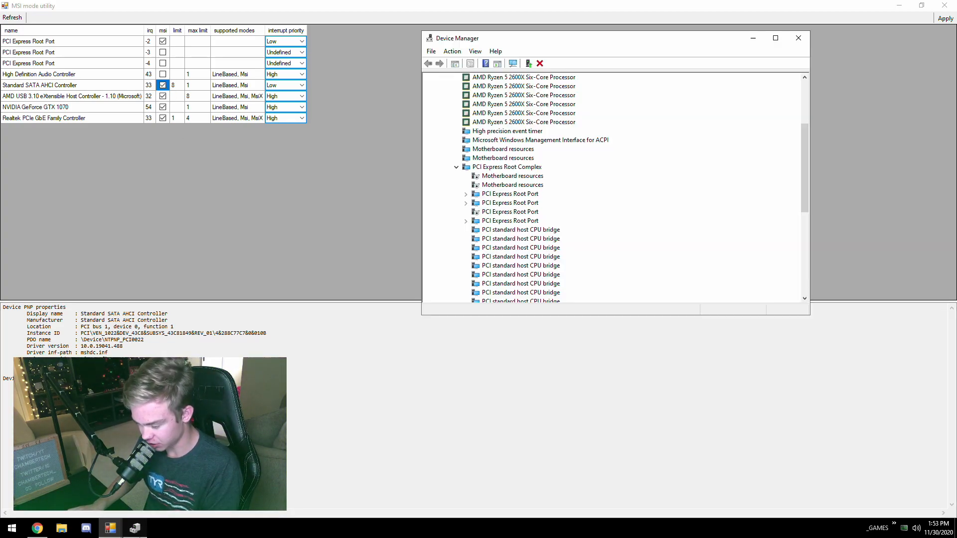
pyautogui.click(509, 193)
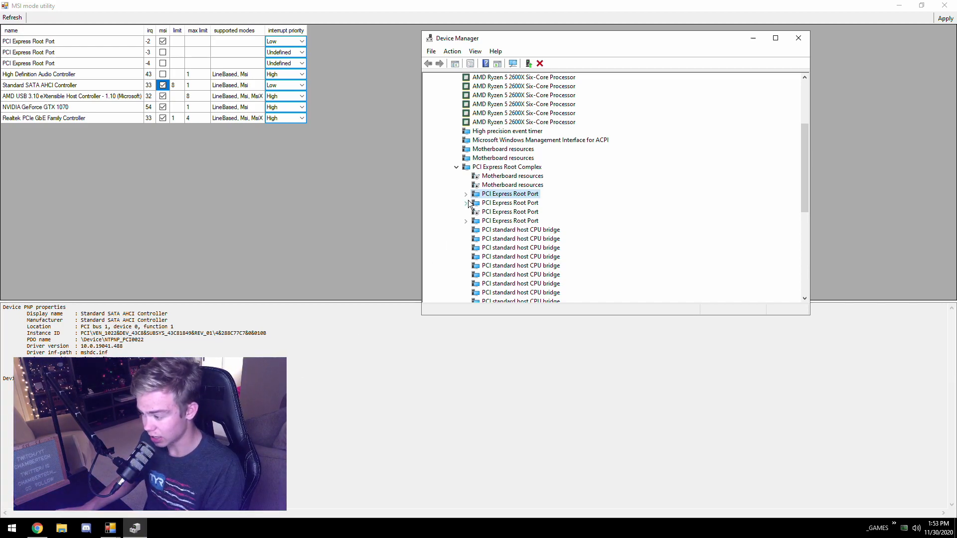
pyautogui.click(467, 203)
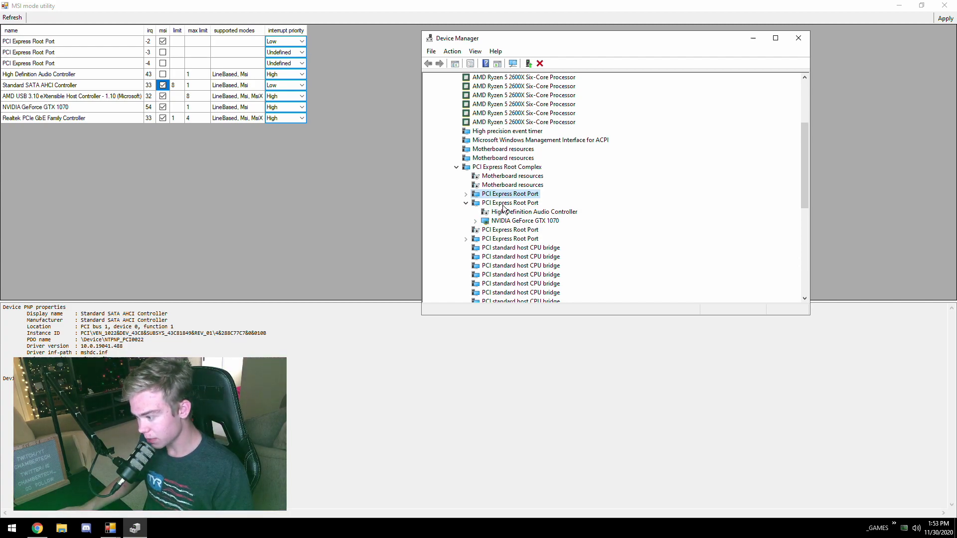
pyautogui.doubleClick(509, 194)
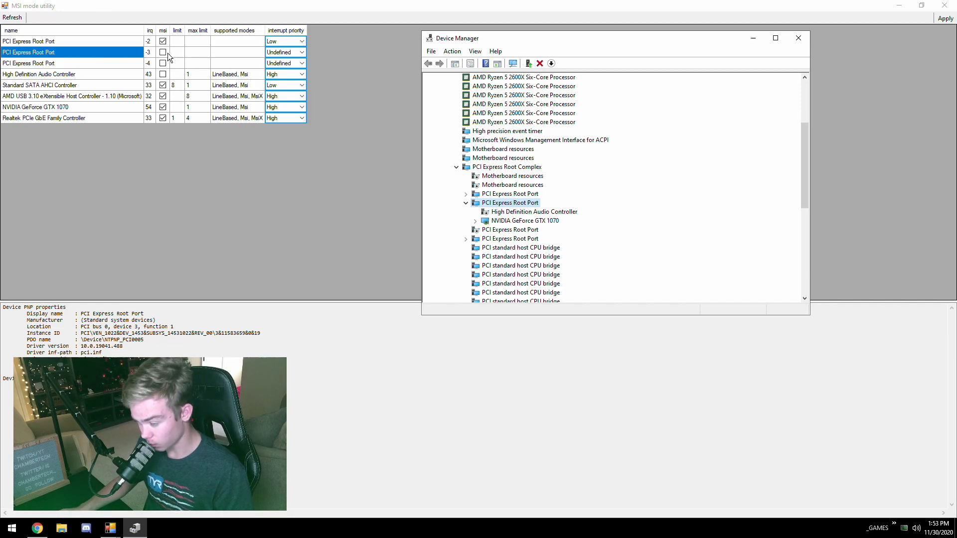
pyautogui.click(162, 51)
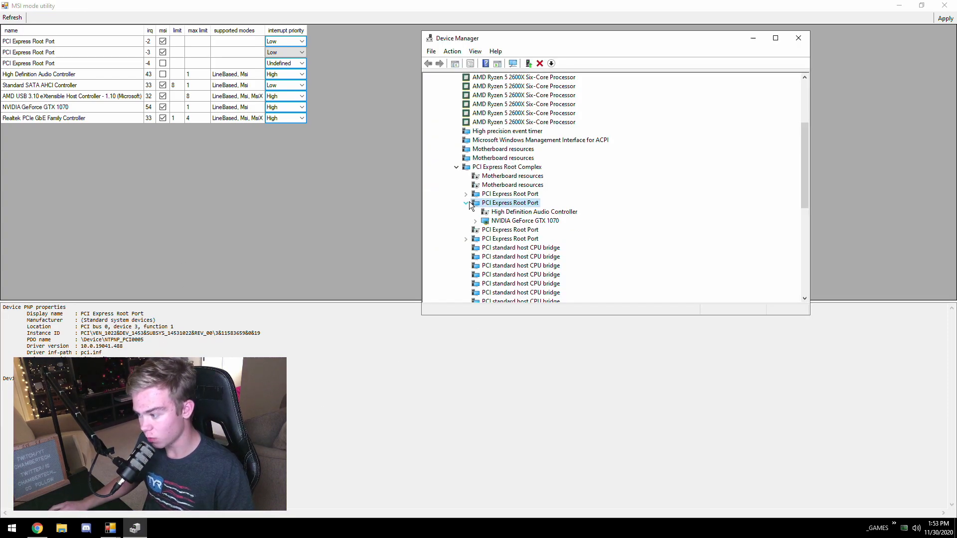
# Check the third root port's details, enable MSI with Low priority on it, and close the utility.
pyautogui.click(466, 202)
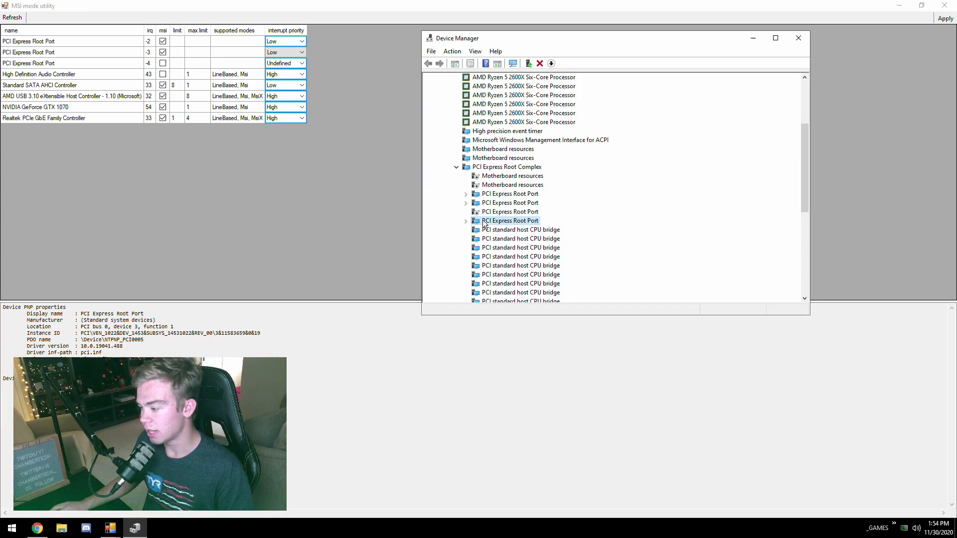
pyautogui.doubleClick(509, 221)
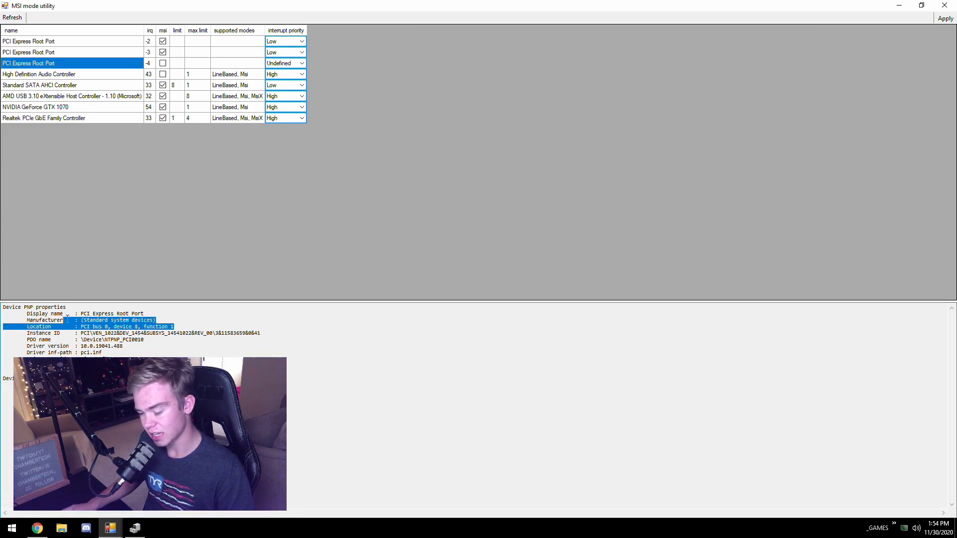
pyautogui.click(163, 62)
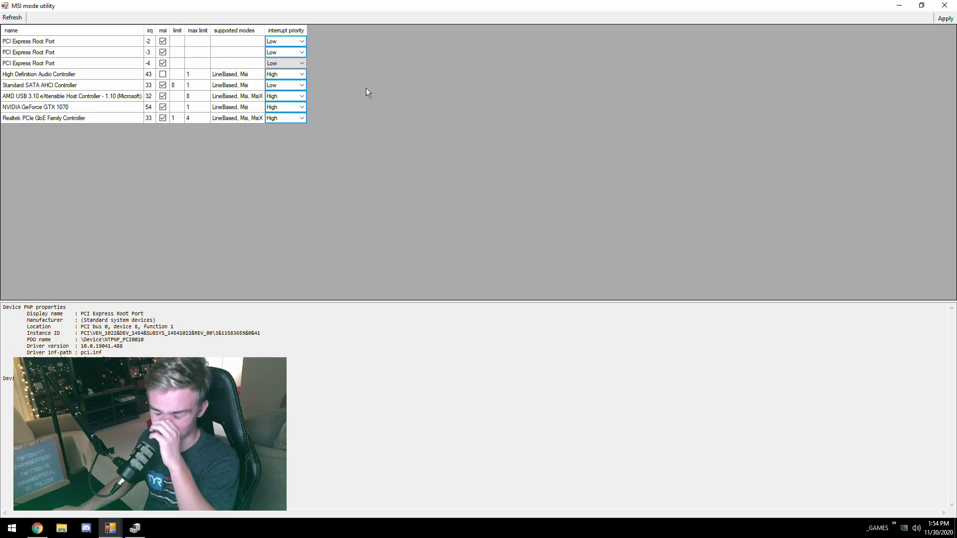
pyautogui.moveTo(327, 100)
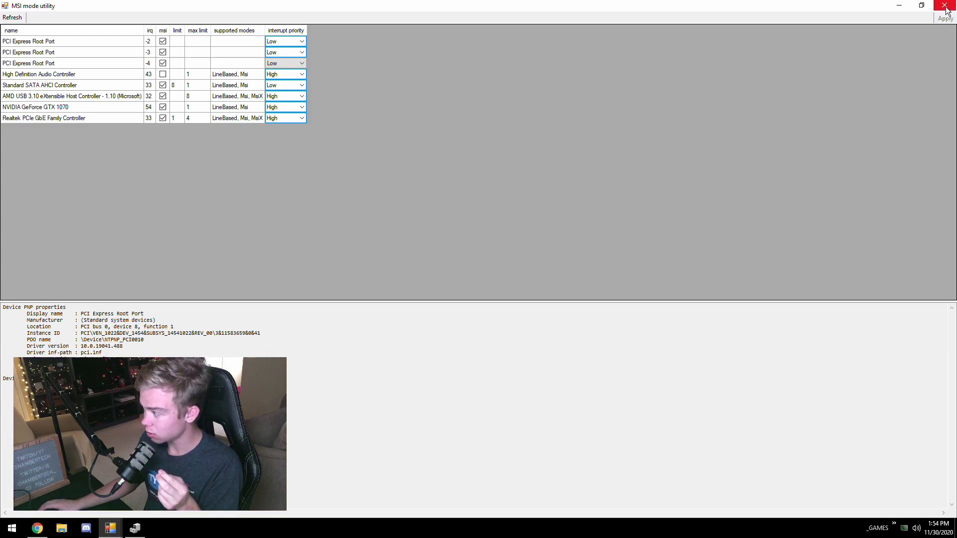
pyautogui.click(945, 6)
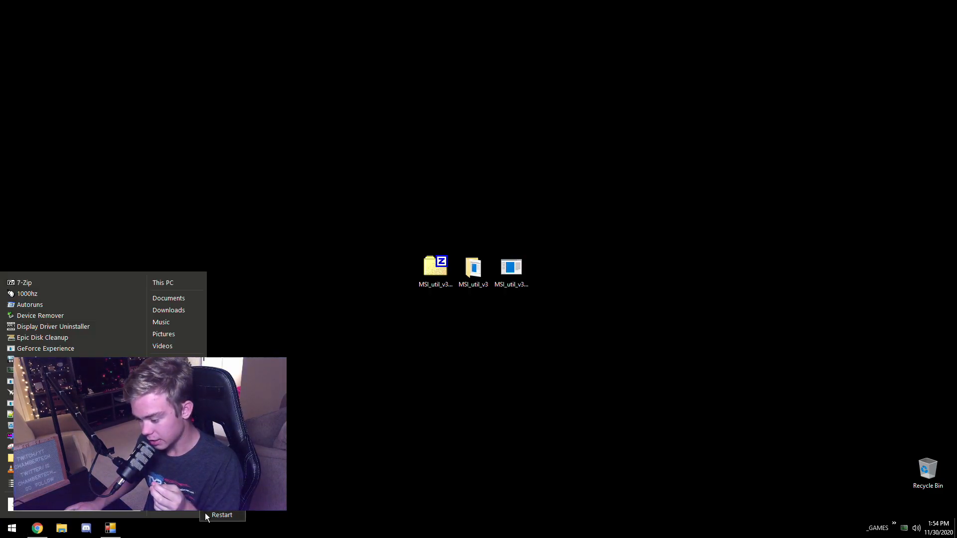
# Restart the computer from the Start menu and return to the desktop.
pyautogui.click(221, 514)
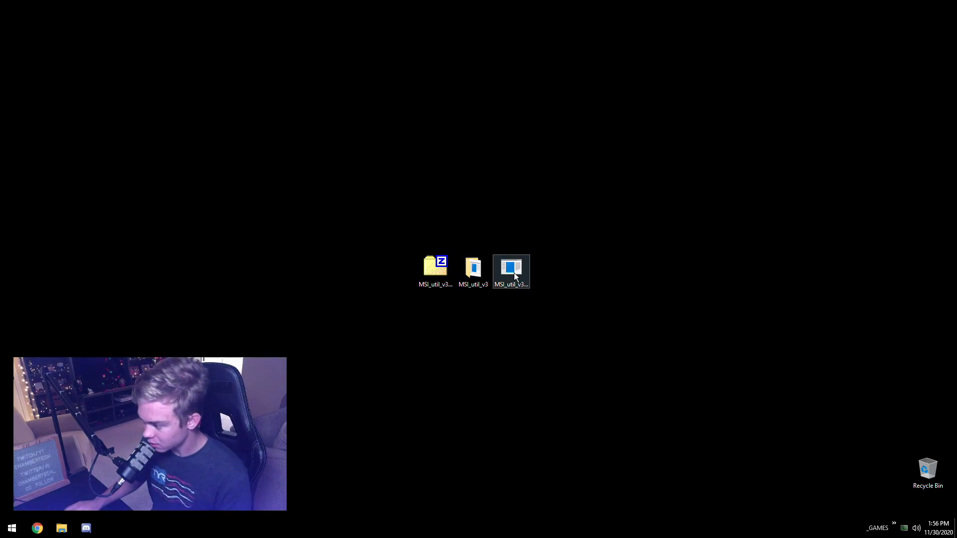
# Relaunch MSI_util_v3.exe and check the audio, Realtek and USB controllers' IRQ numbers for sharing.
pyautogui.click(510, 271)
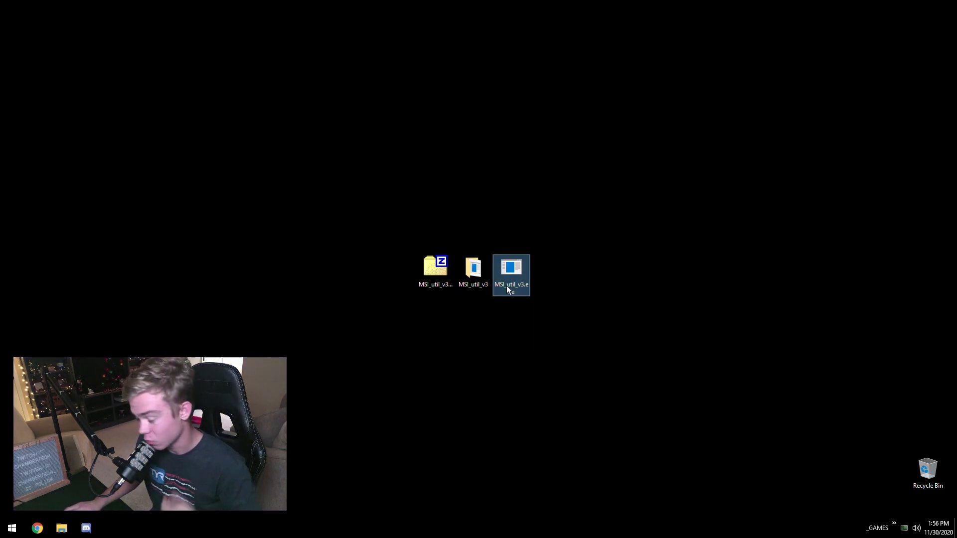
pyautogui.doubleClick(510, 275)
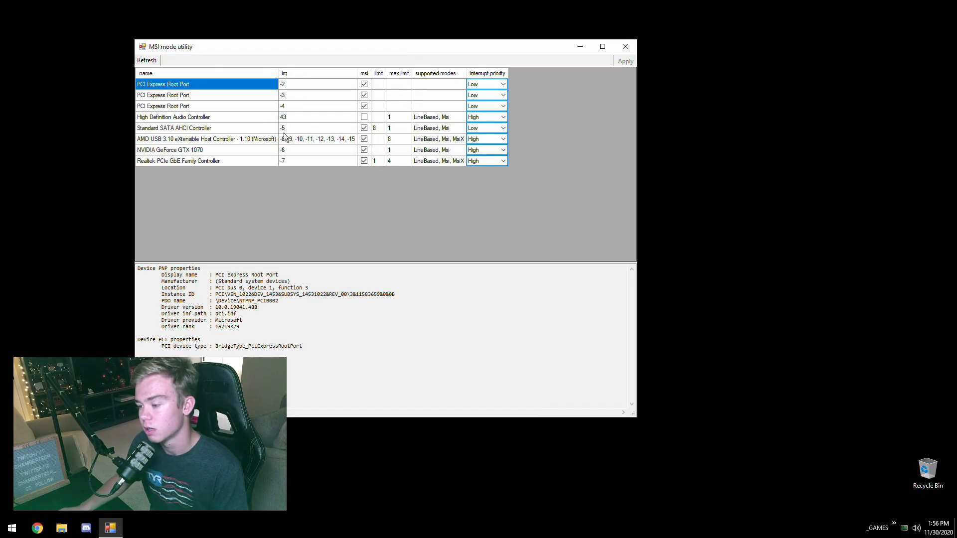
pyautogui.moveTo(299, 167)
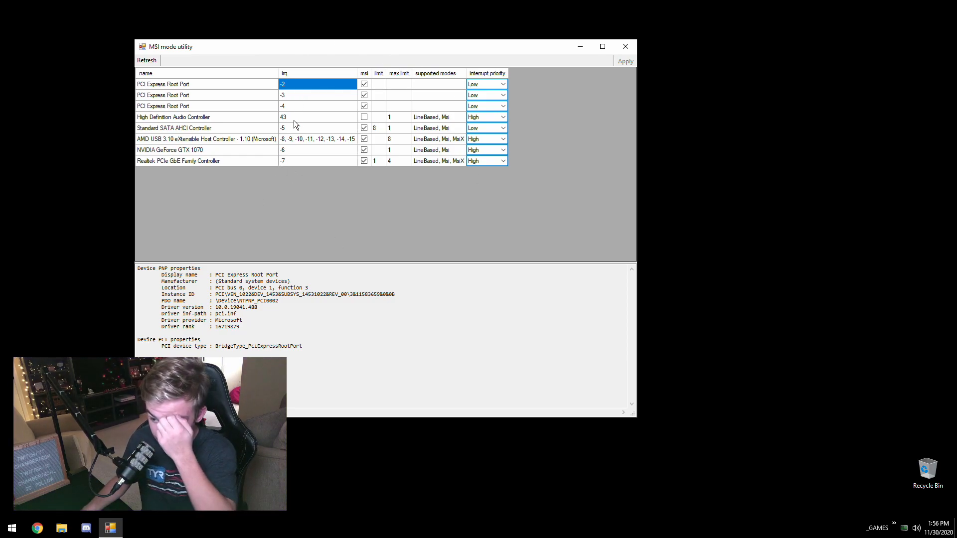
pyautogui.click(282, 95)
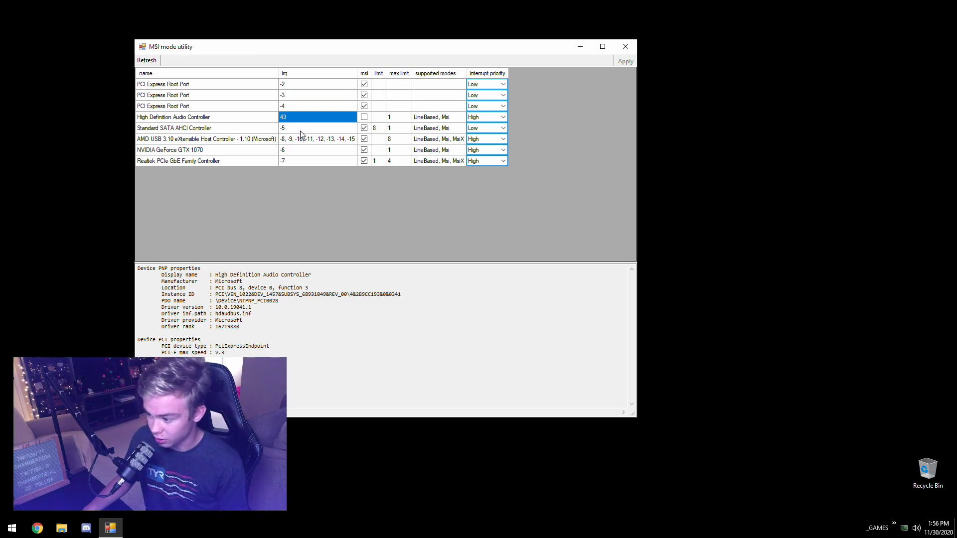
pyautogui.click(299, 160)
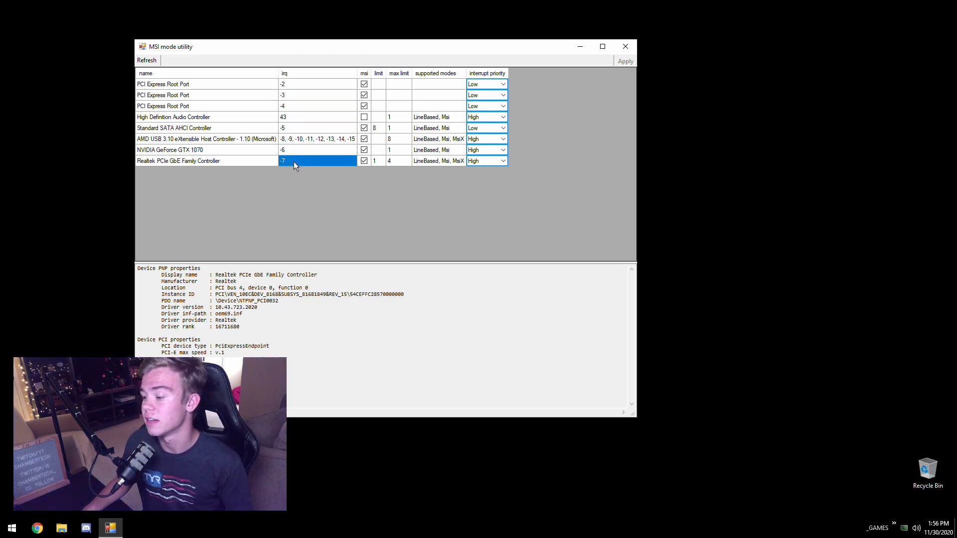
pyautogui.click(317, 139)
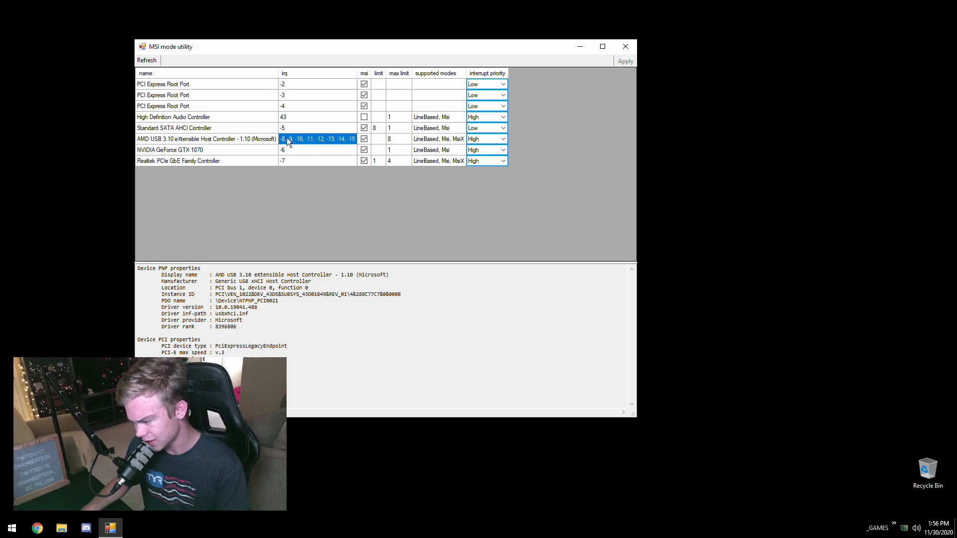